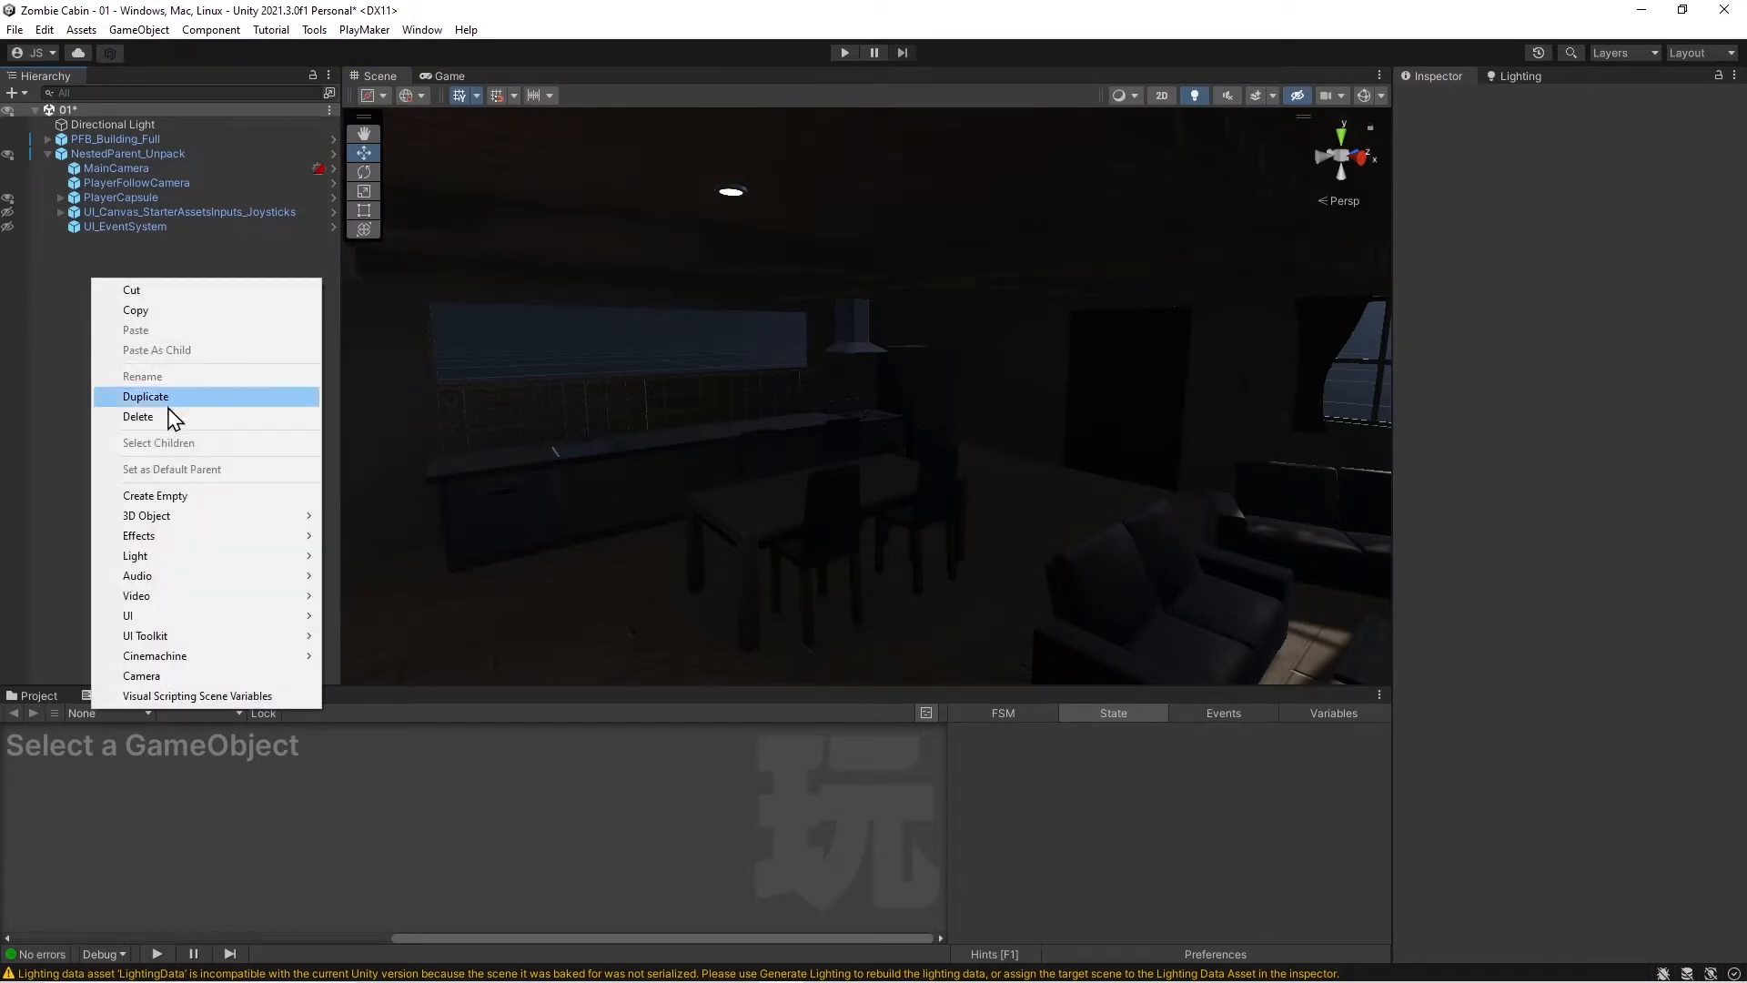
# - Add an empty GameObject with a Get Mouse Button Up (Left) action sending new event nextLeft
pyautogui.click(155, 495)
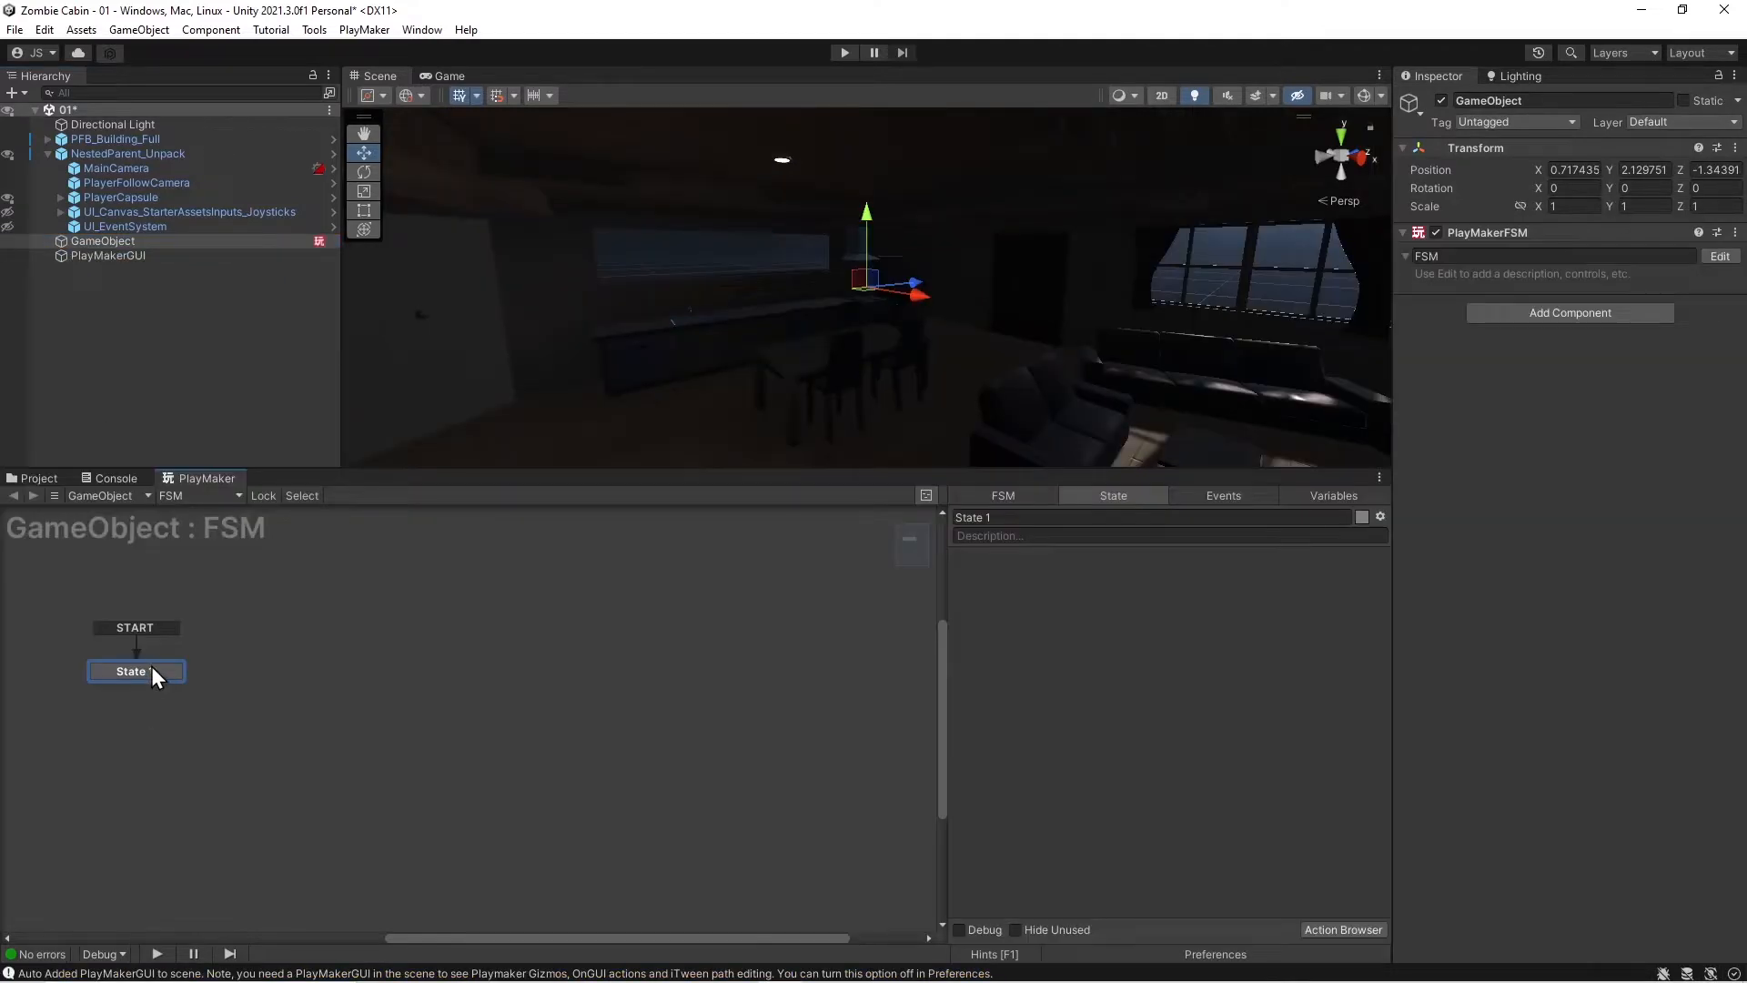
pyautogui.write('mous')
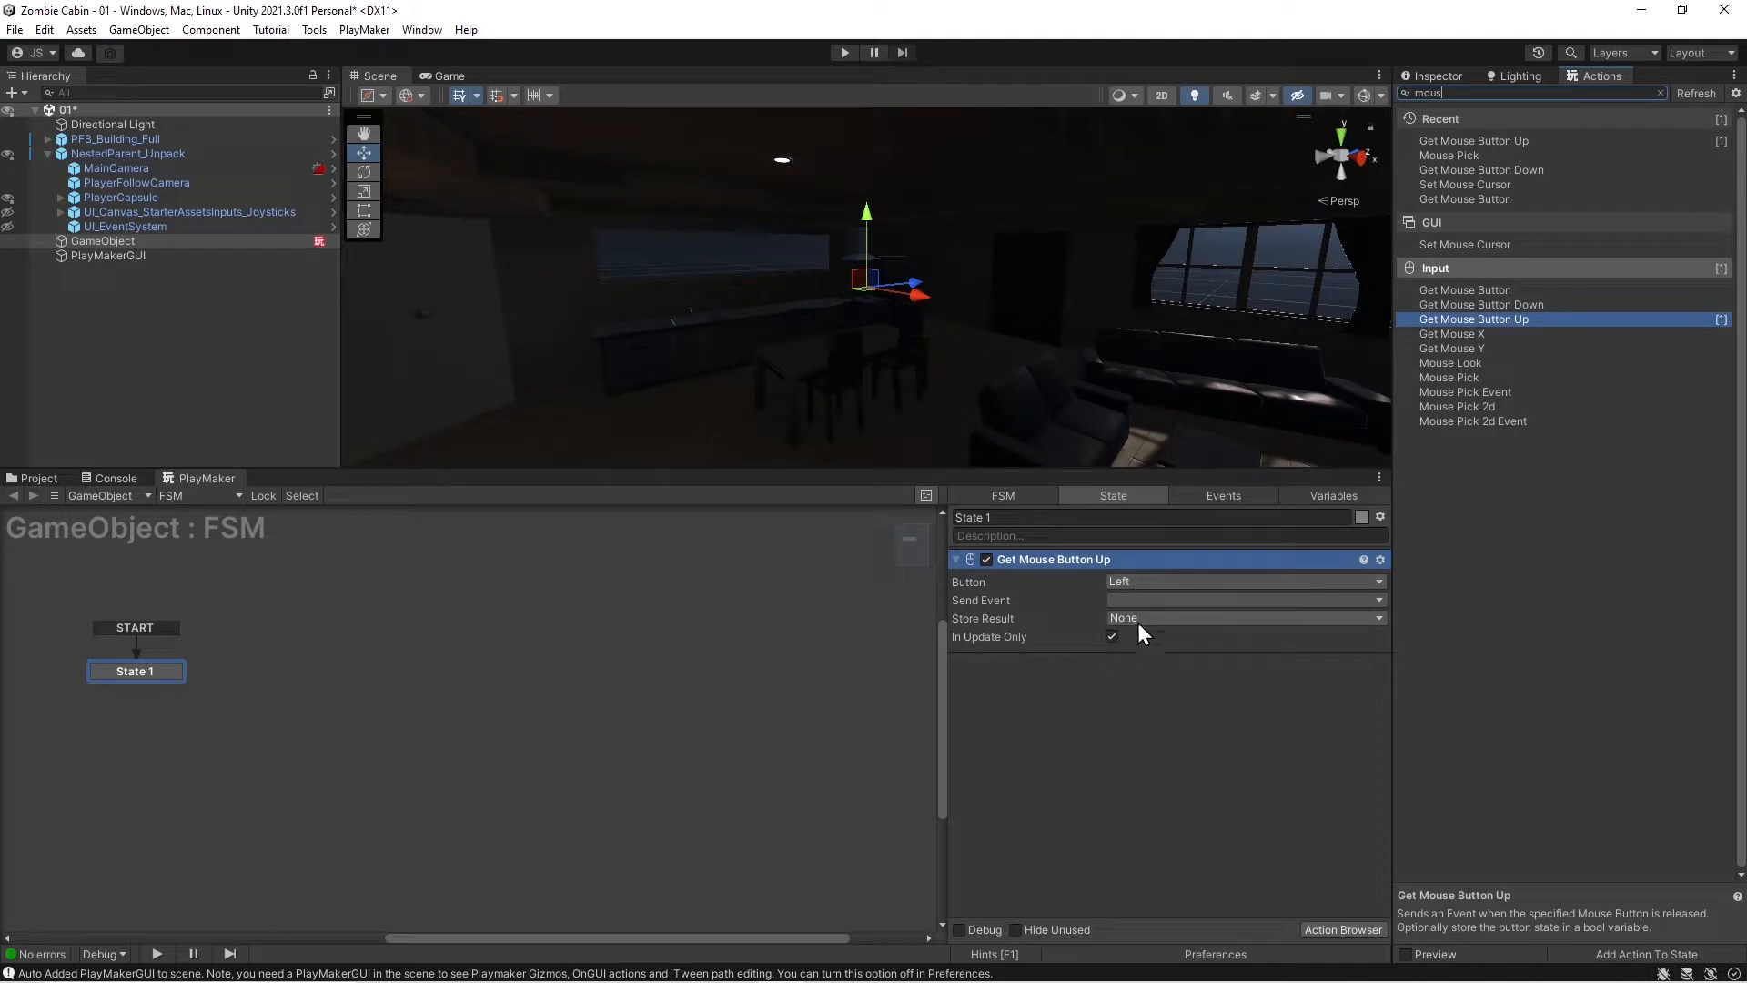
pyautogui.click(1242, 599)
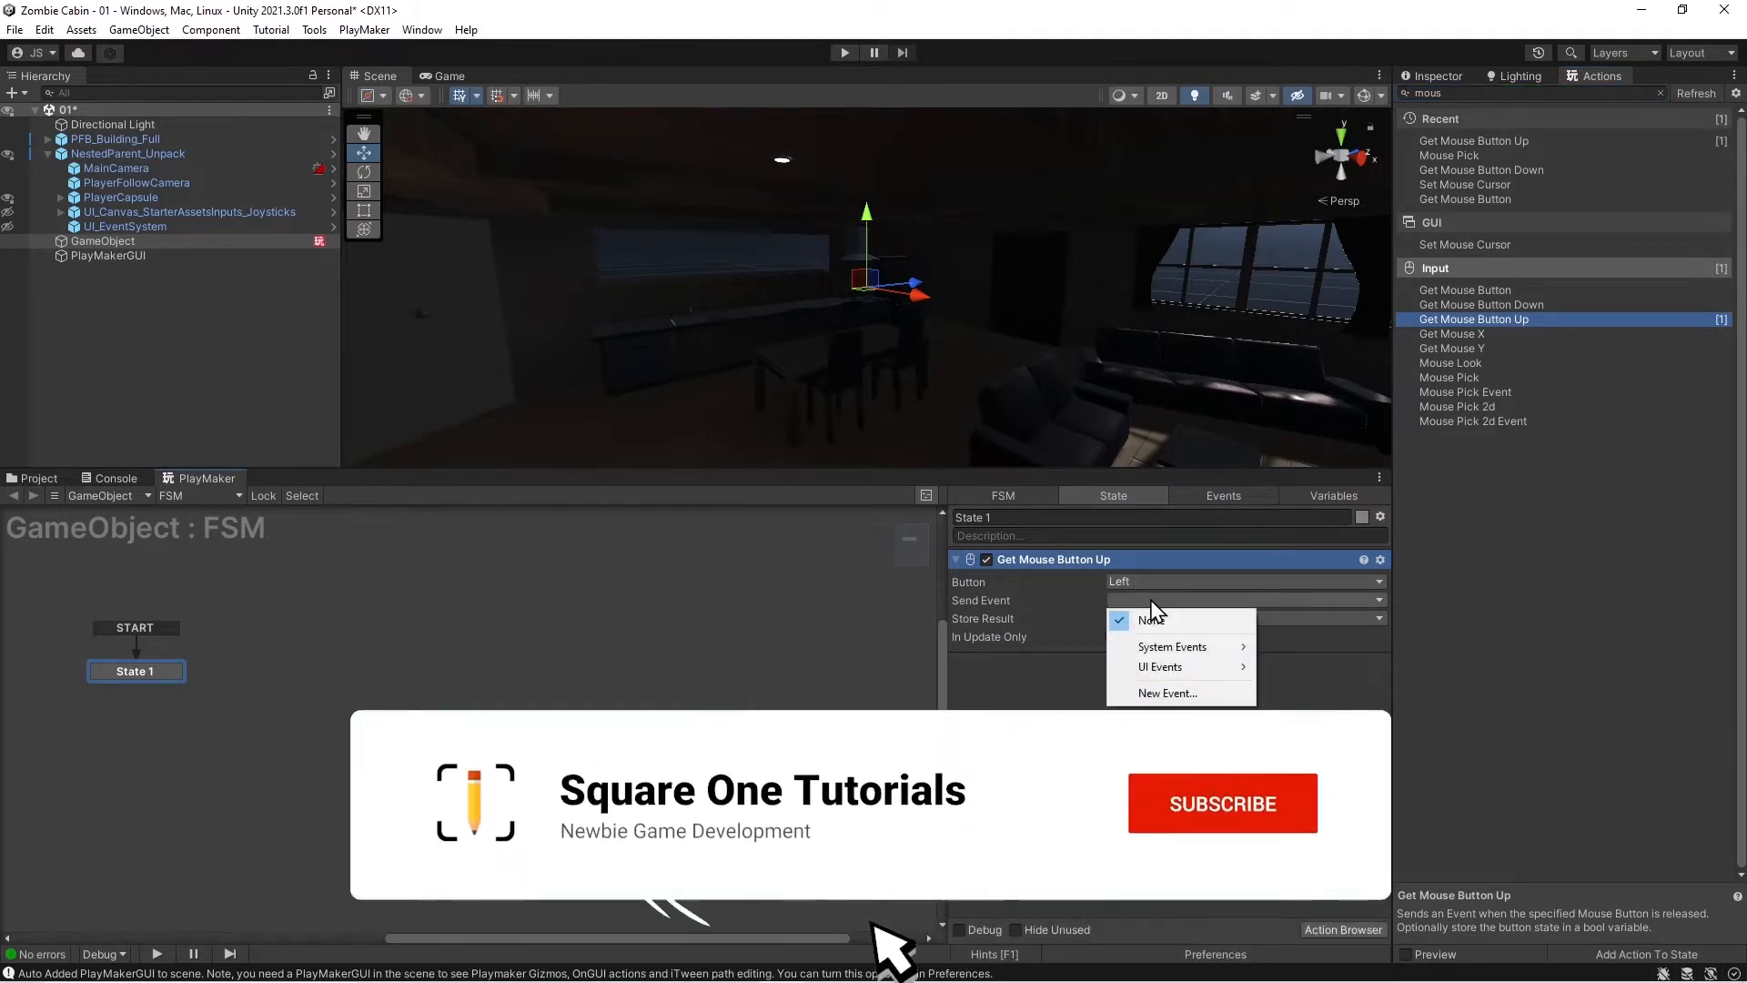
pyautogui.click(1166, 692)
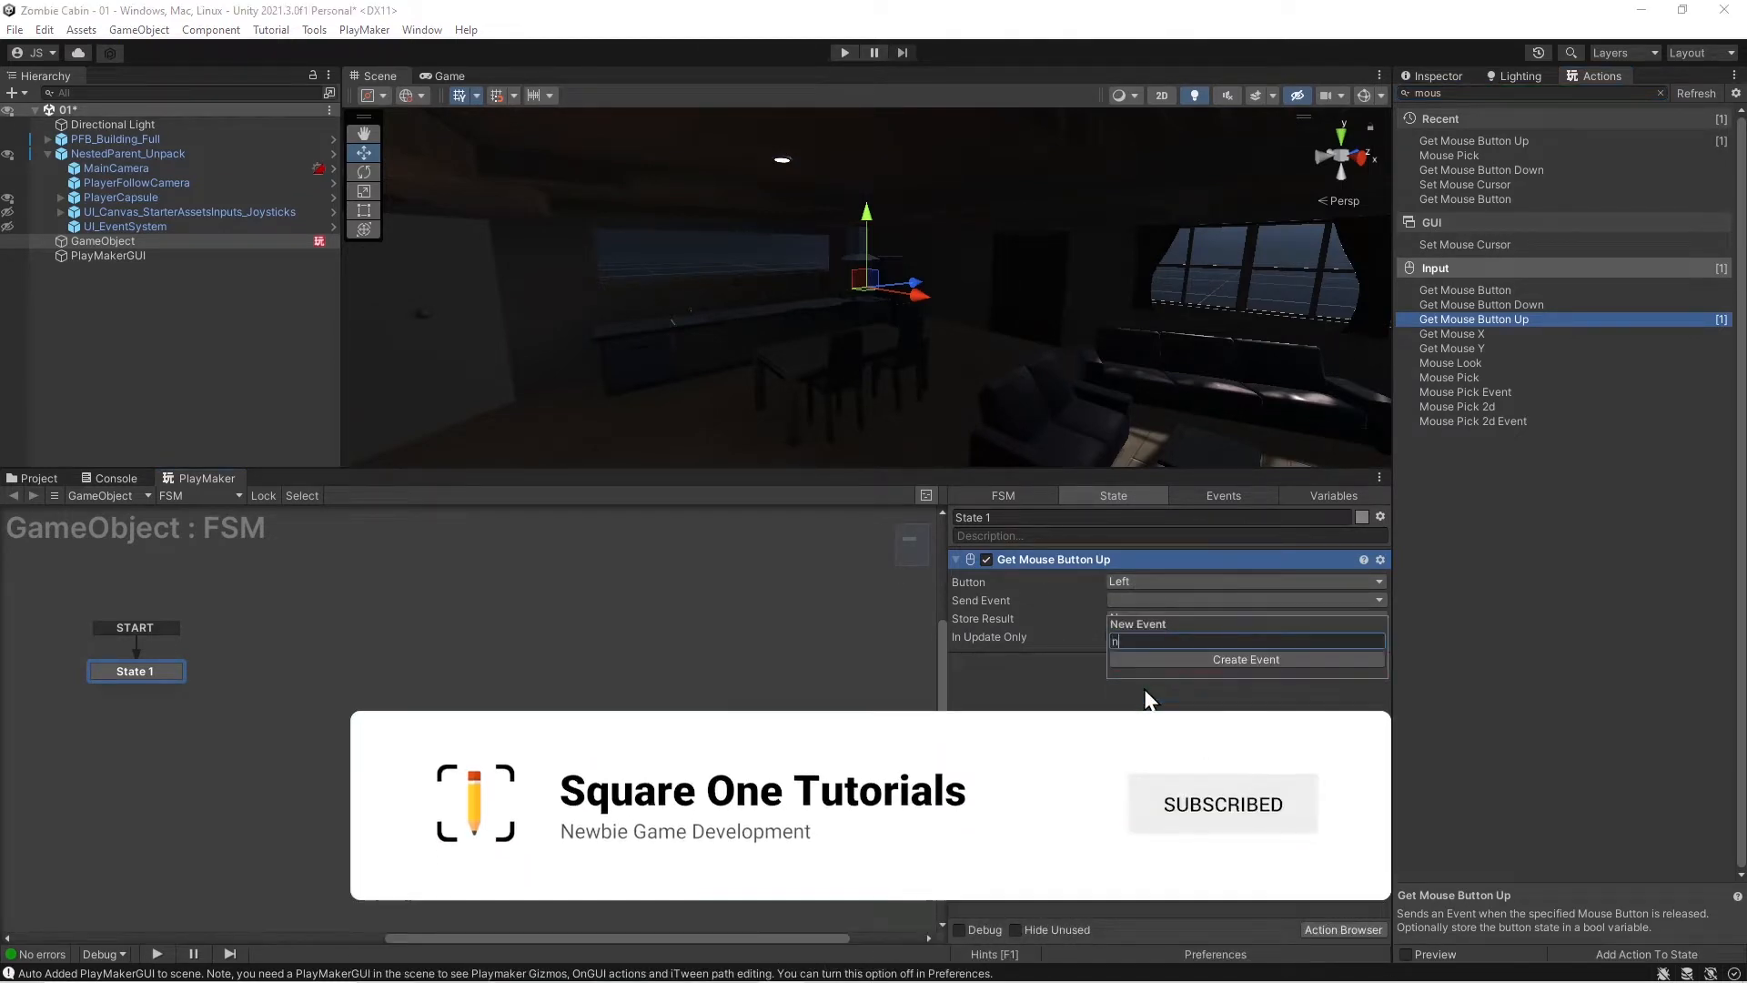
pyautogui.write('ext')
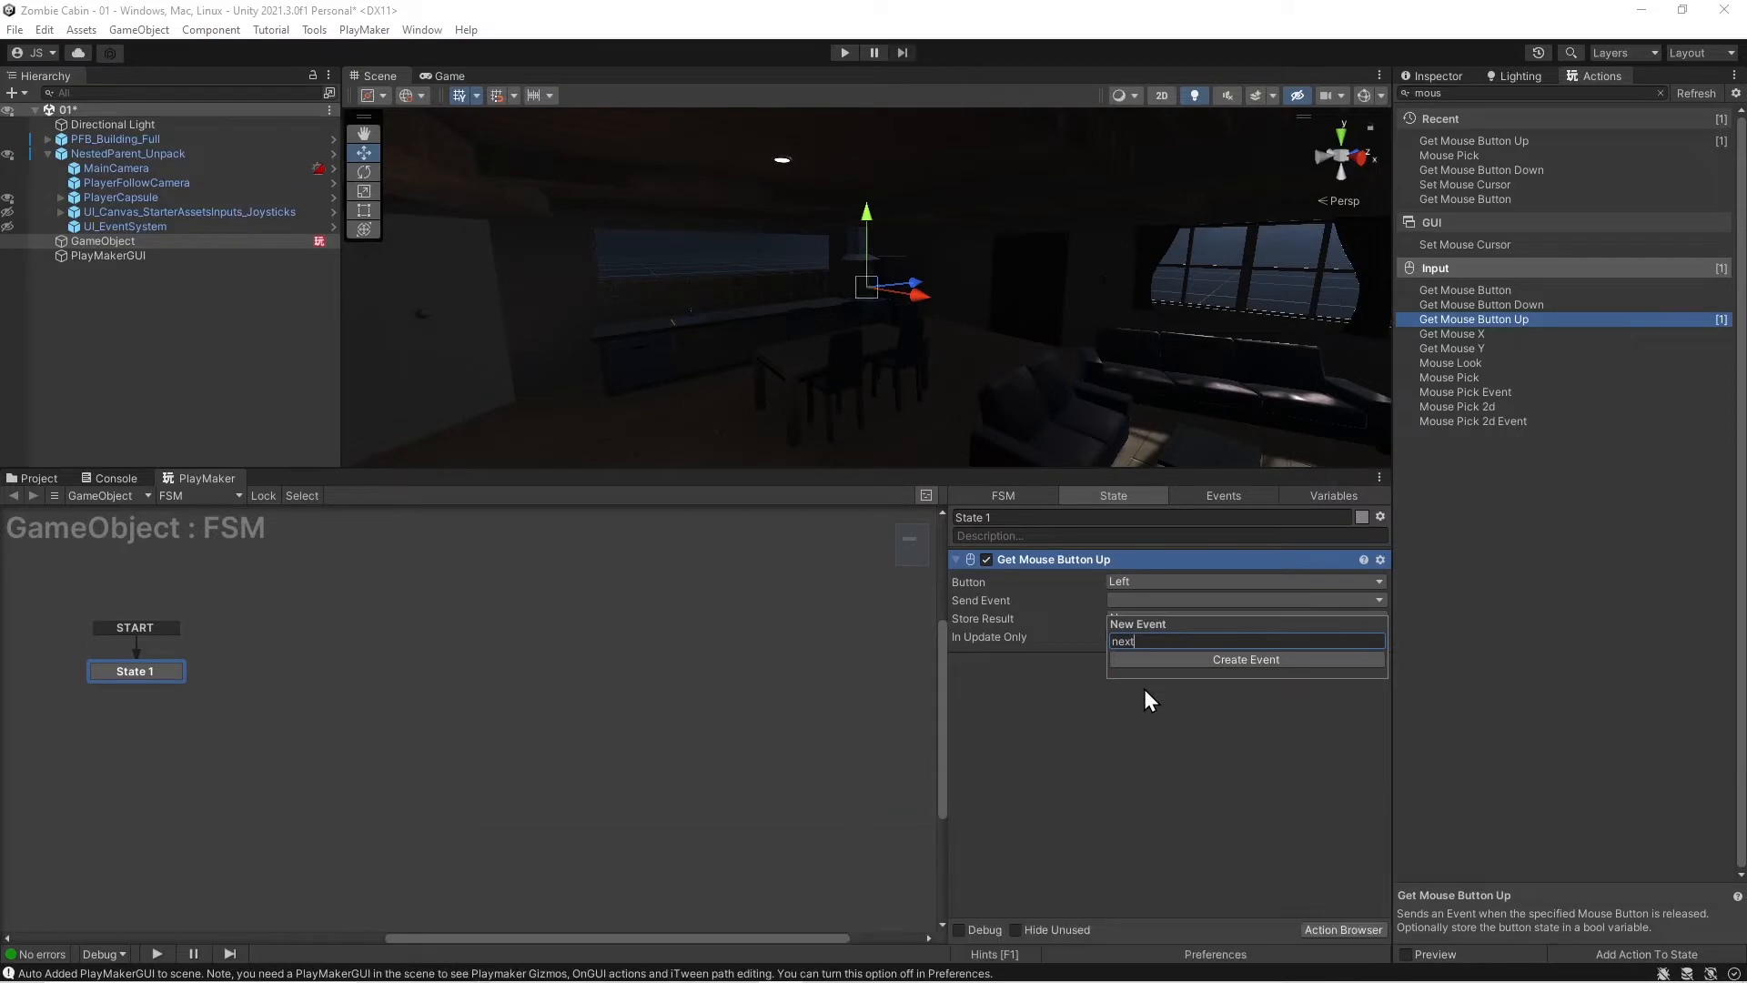
pyautogui.write('Left')
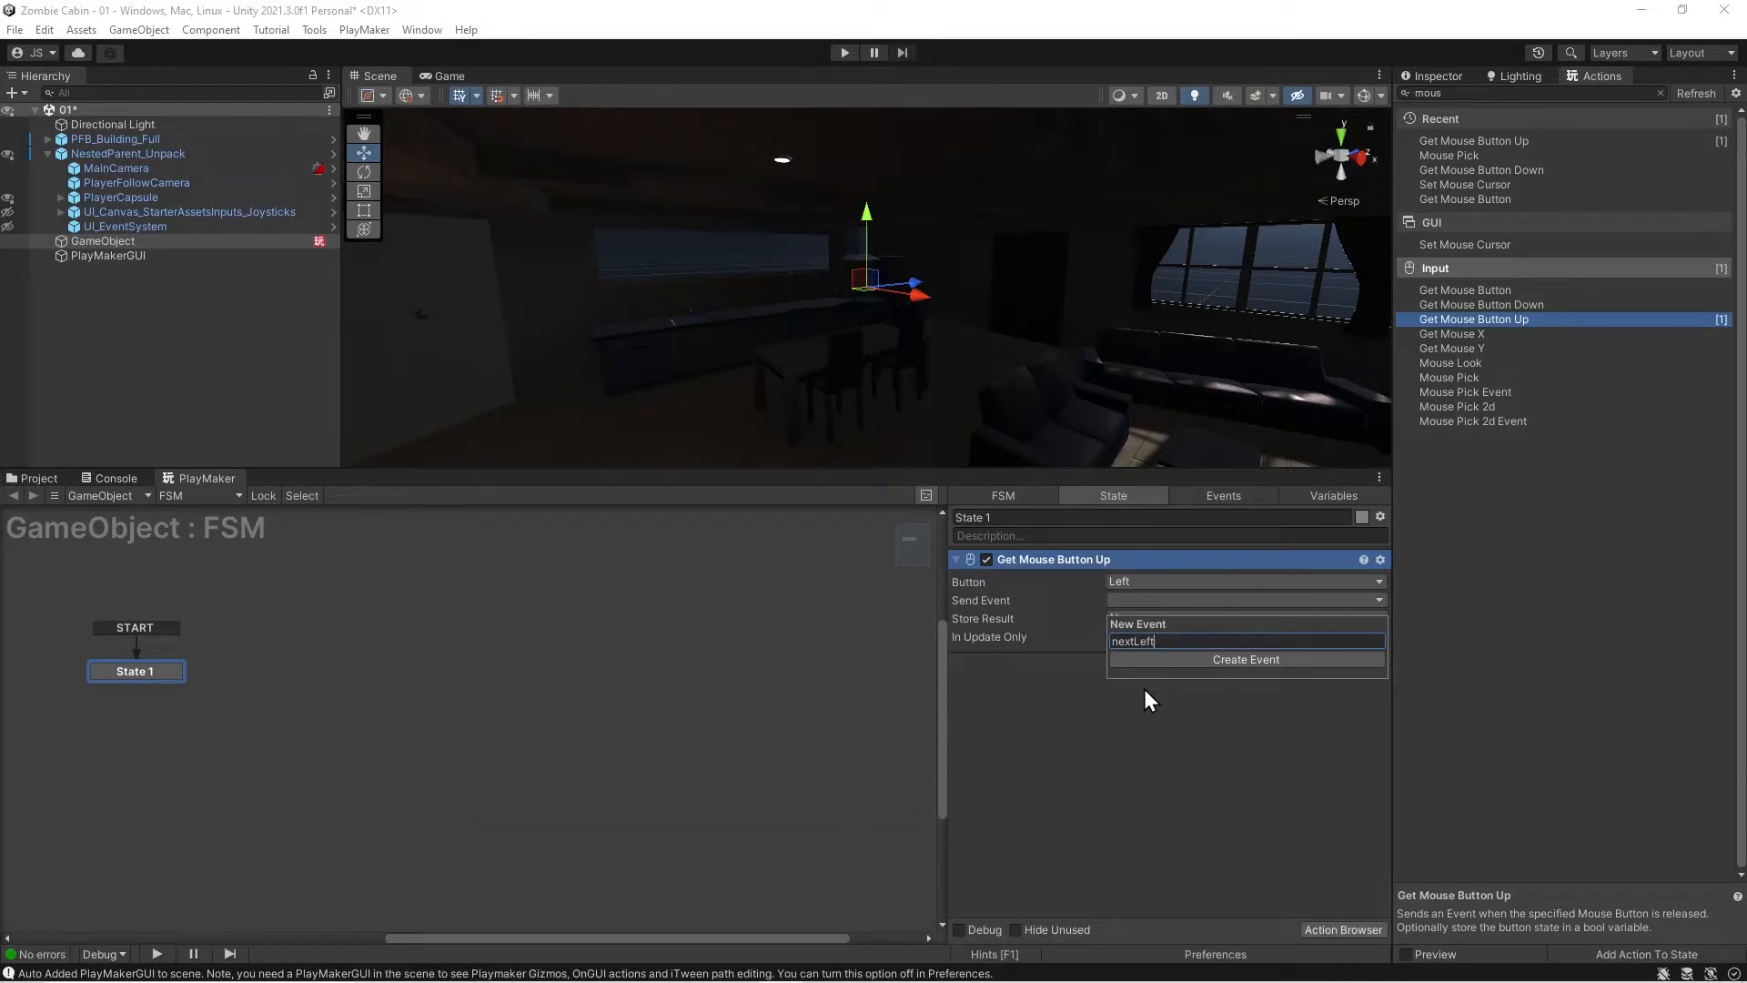
pyautogui.click(1244, 659)
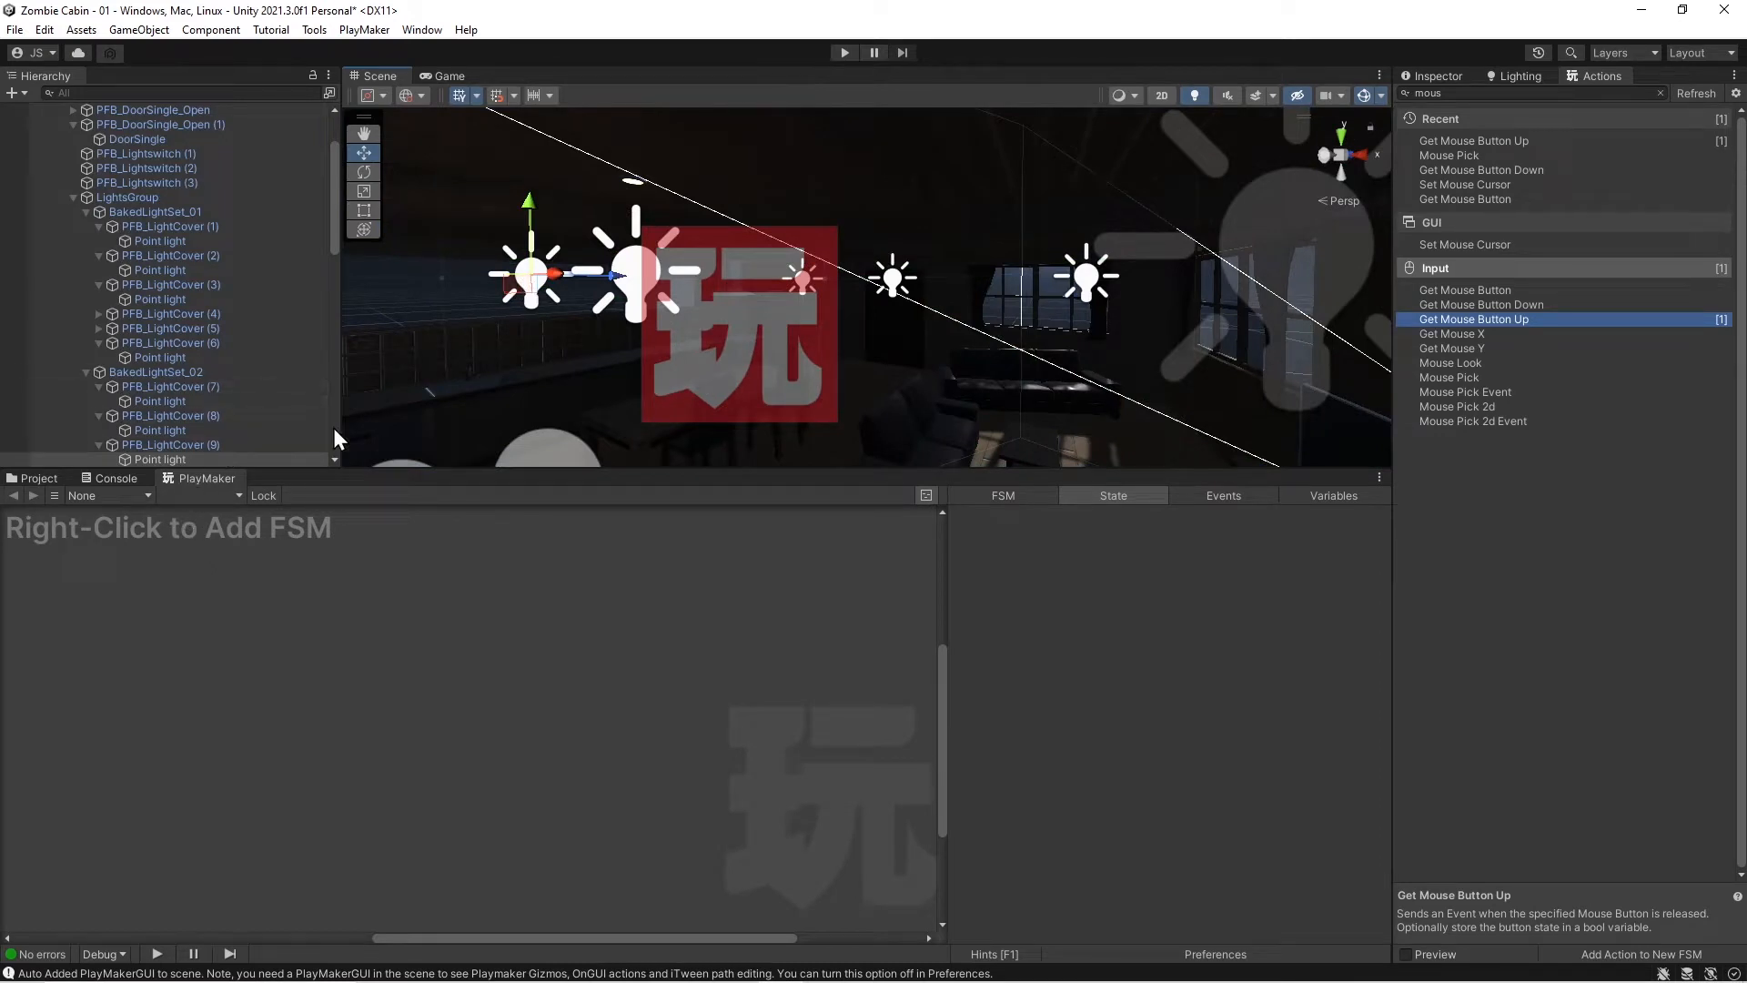
pyautogui.moveTo(329, 451)
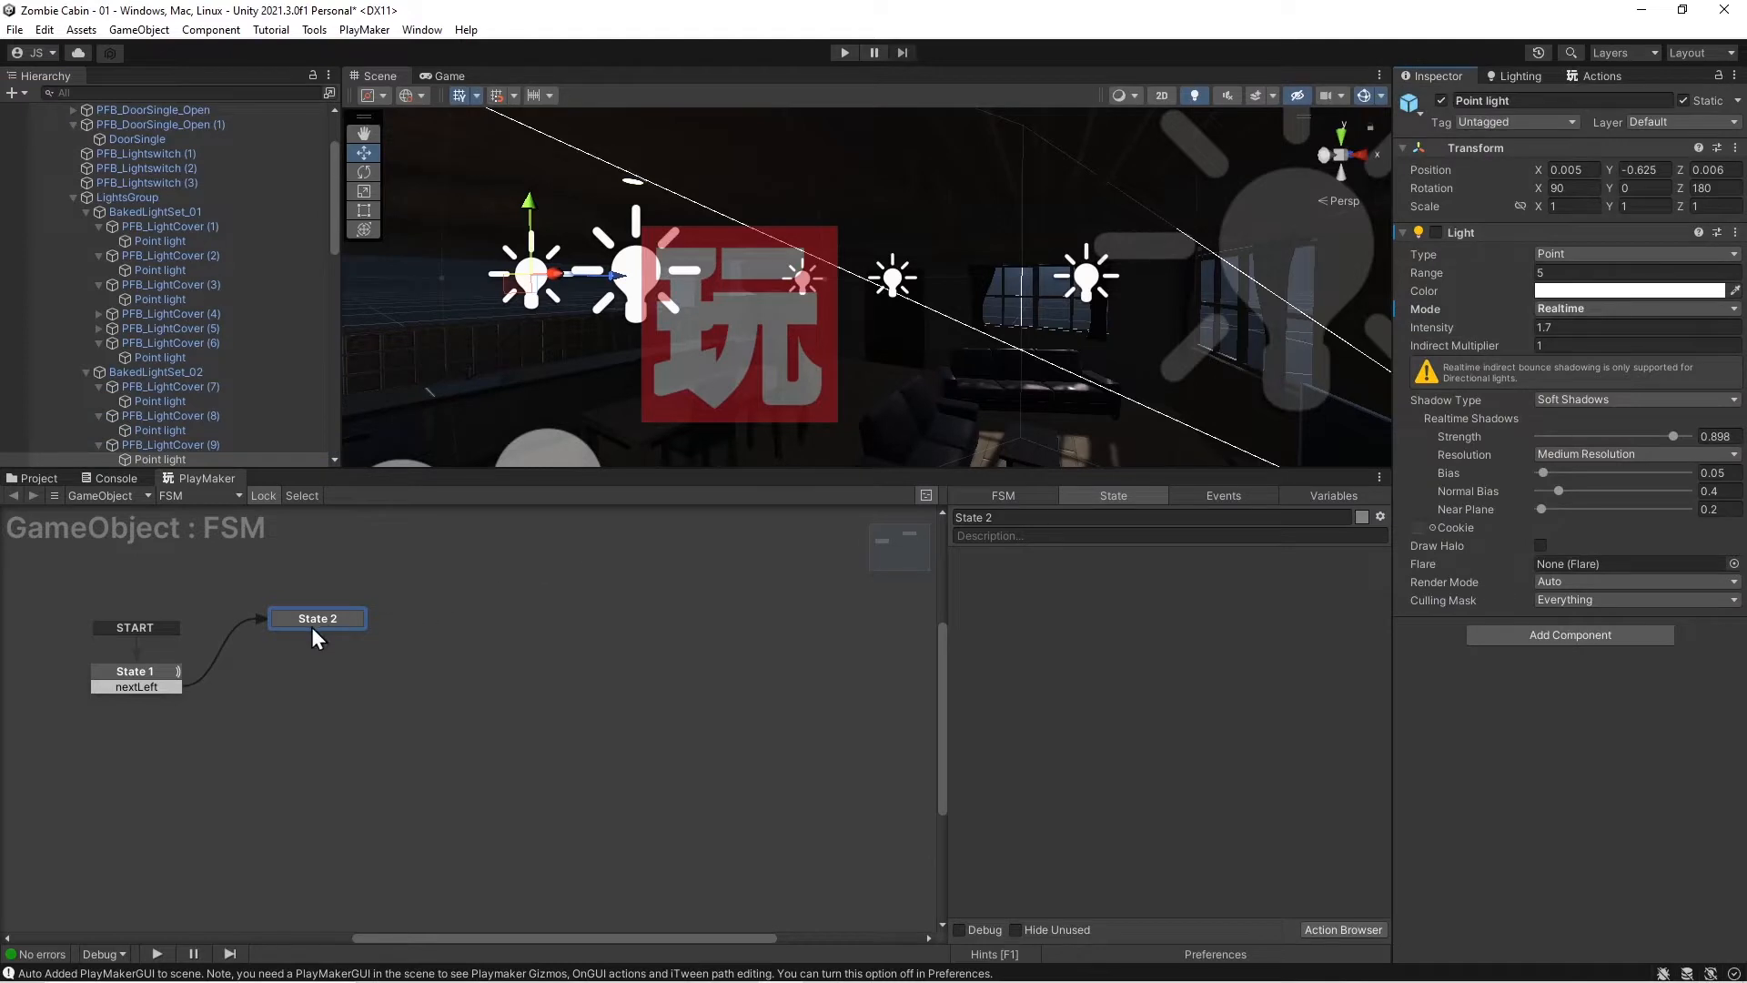
pyautogui.moveTo(1256, 216)
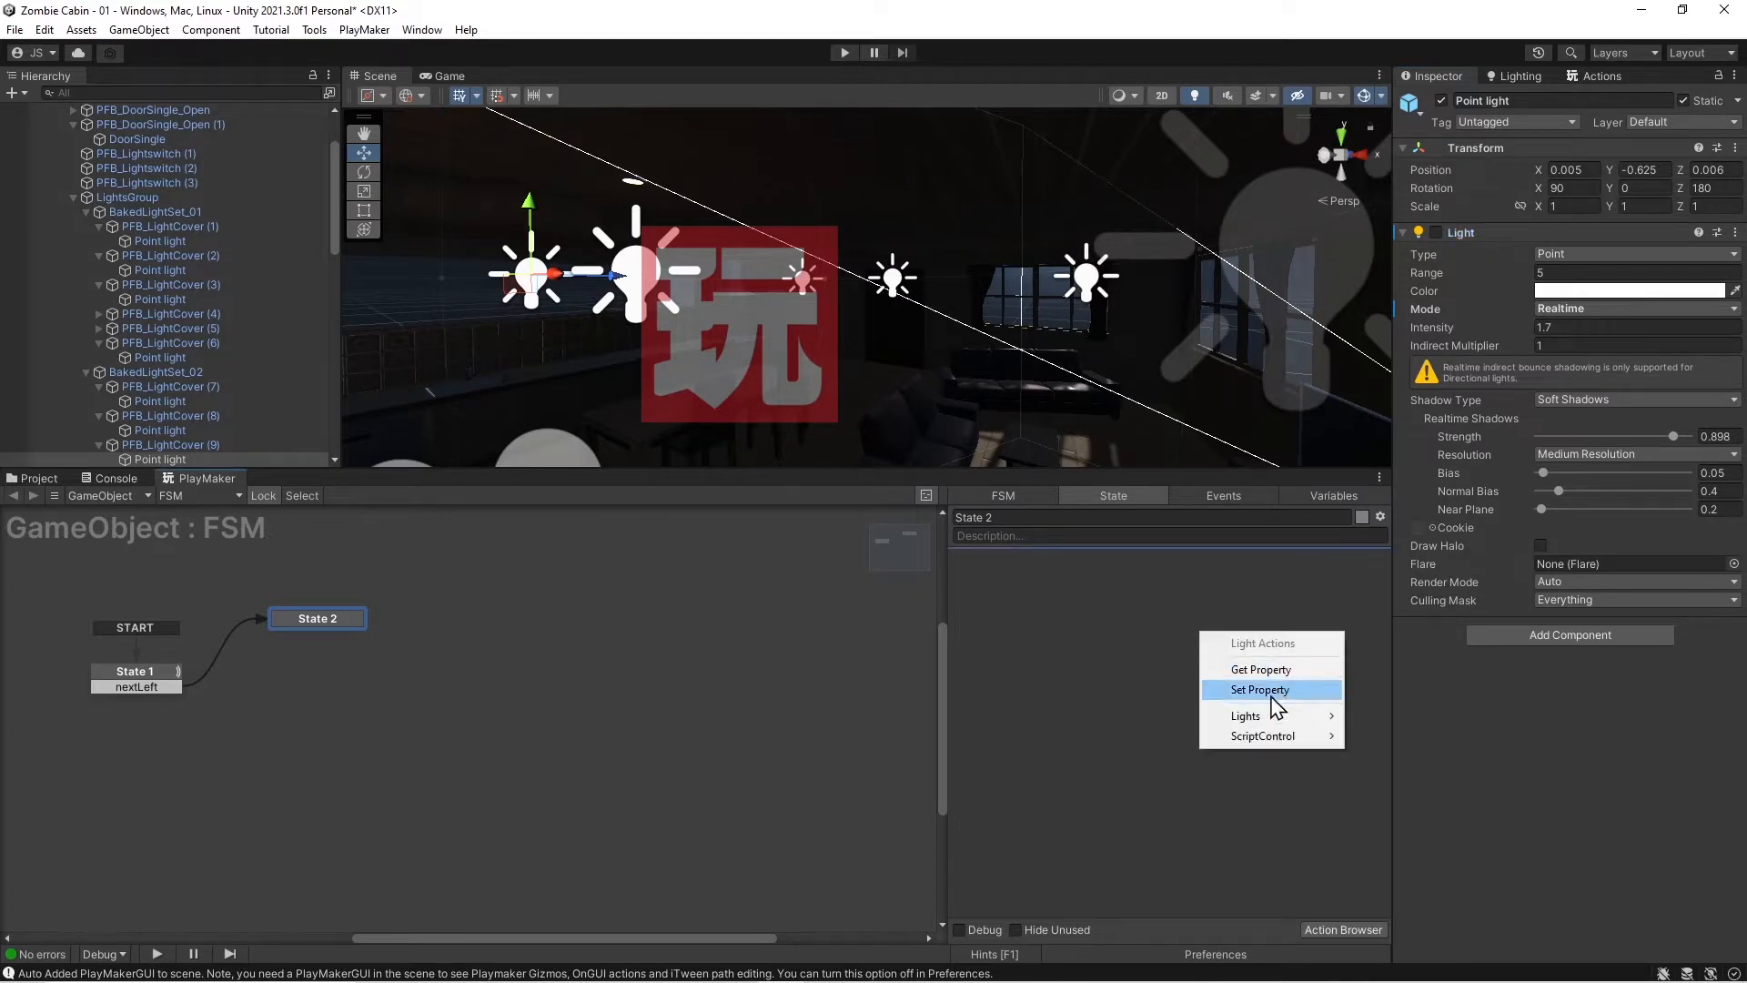
# - Add a Set Property action setting a point light's enabled to true, then another for the next light
pyautogui.click(1260, 689)
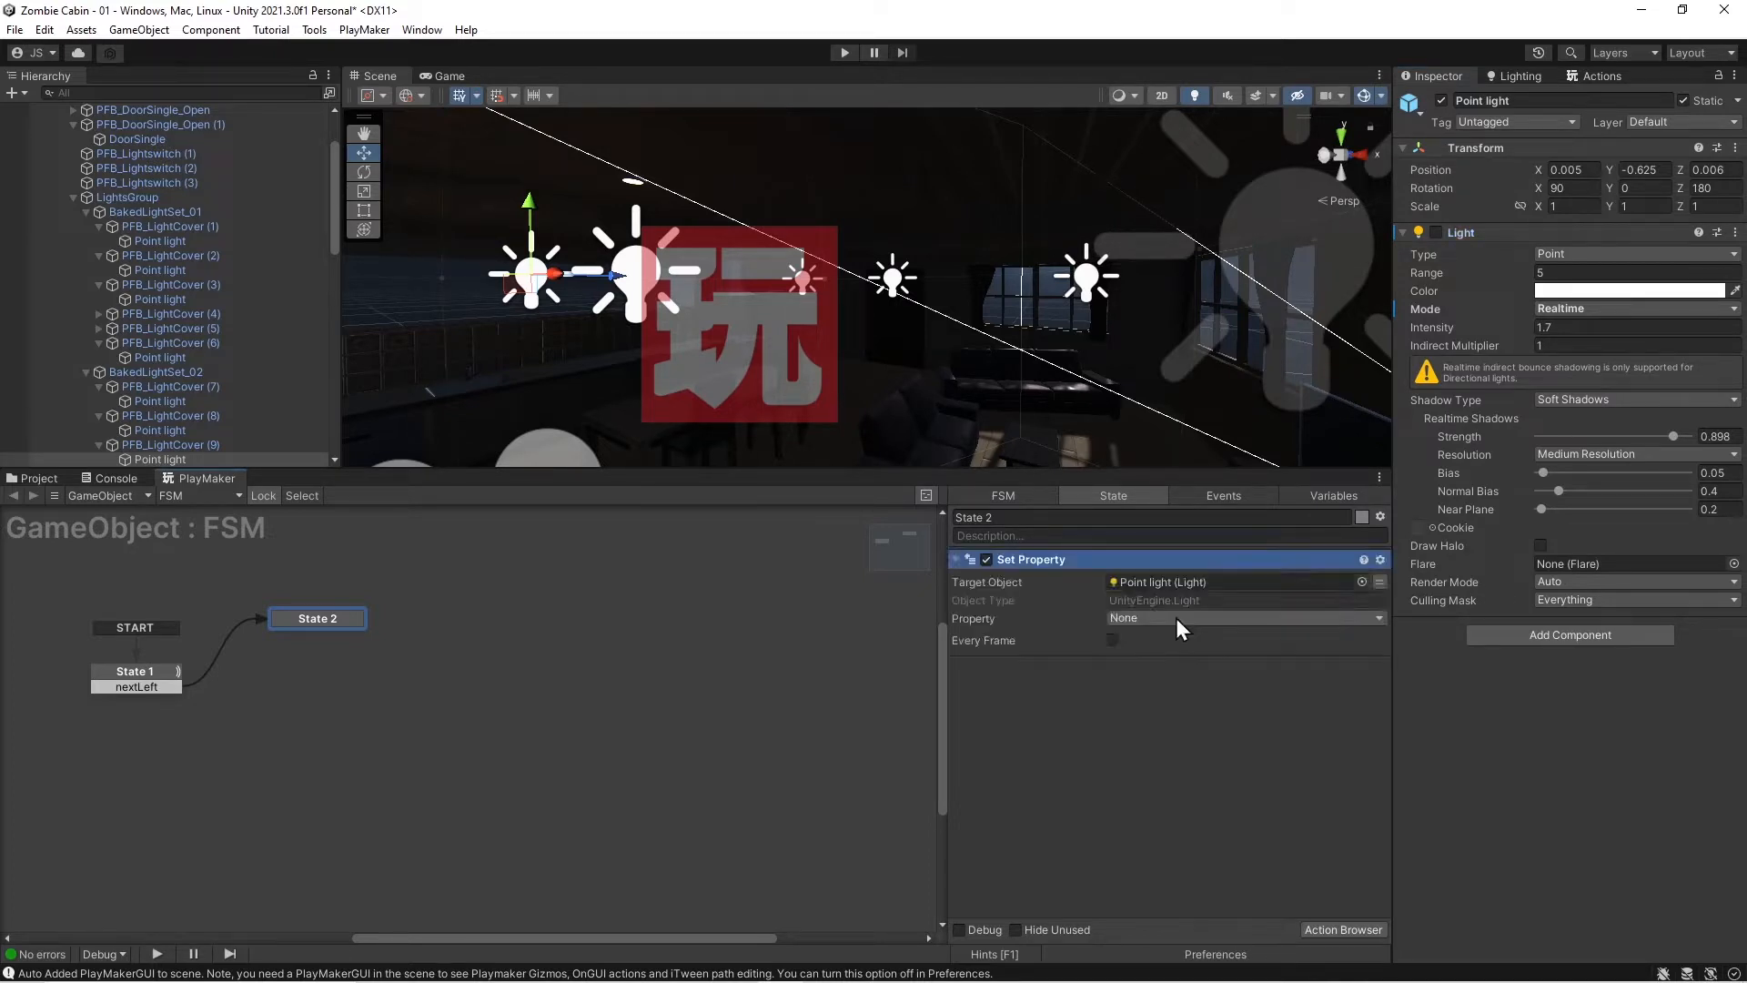
pyautogui.click(1240, 619)
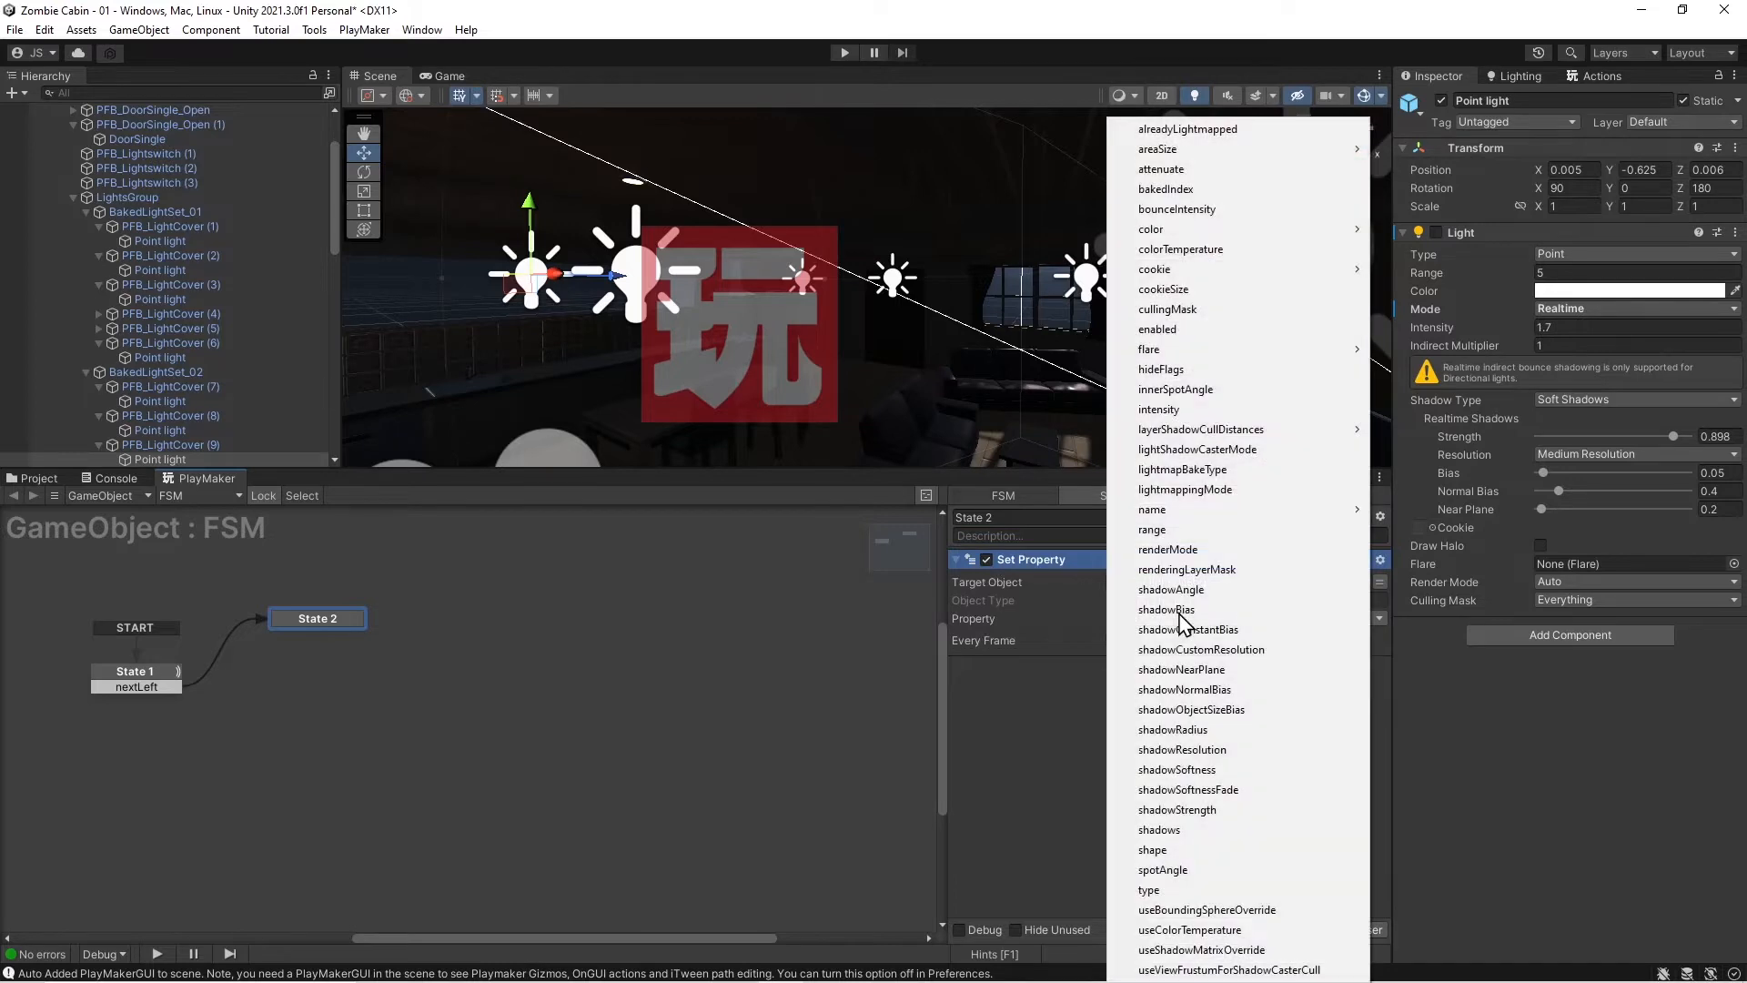
pyautogui.moveTo(1242, 329)
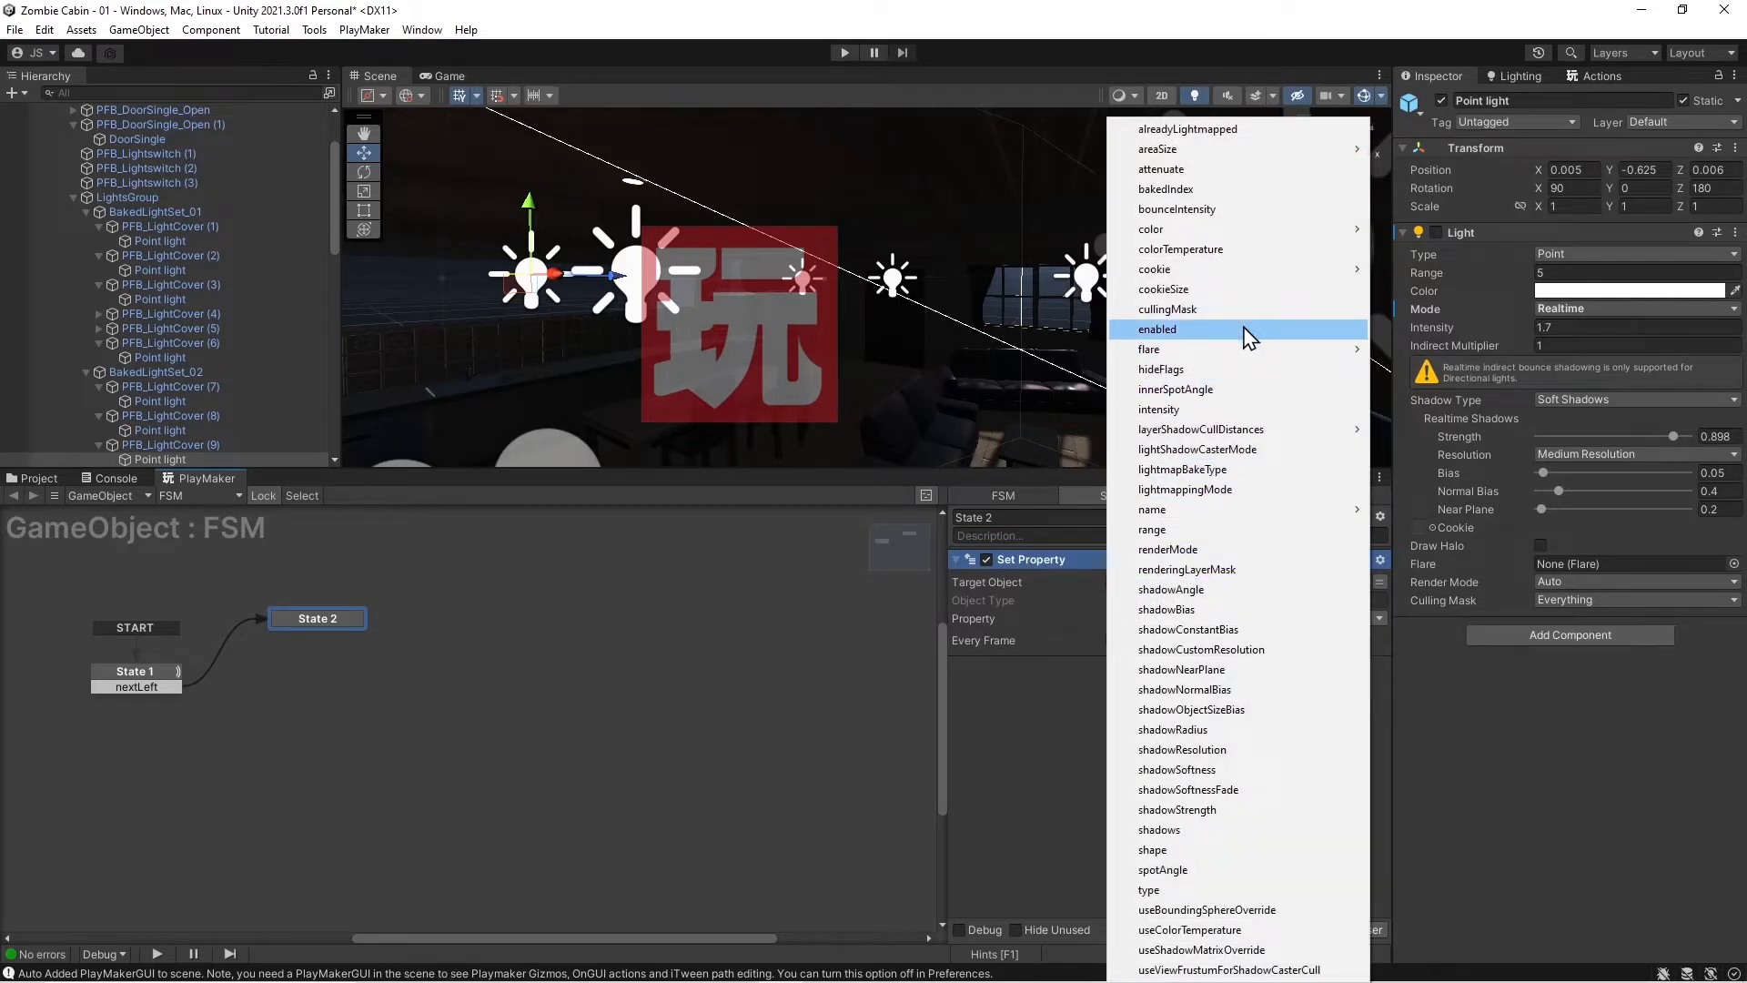
pyautogui.click(1157, 329)
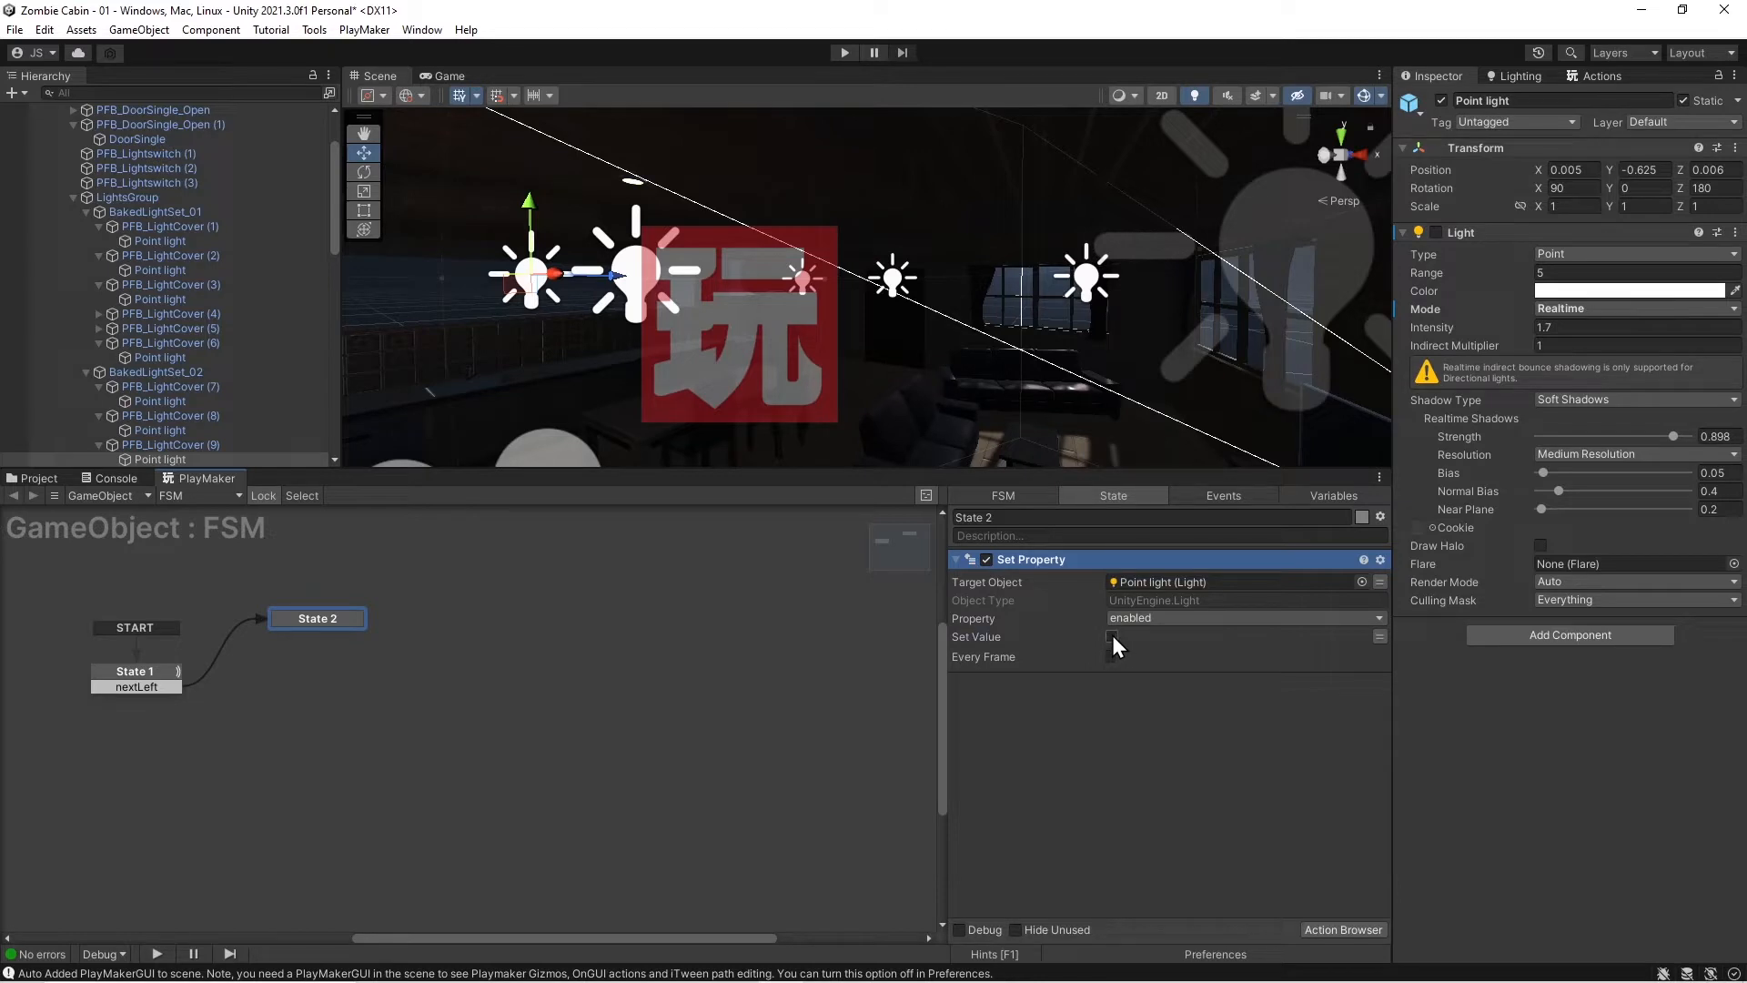
pyautogui.click(1111, 636)
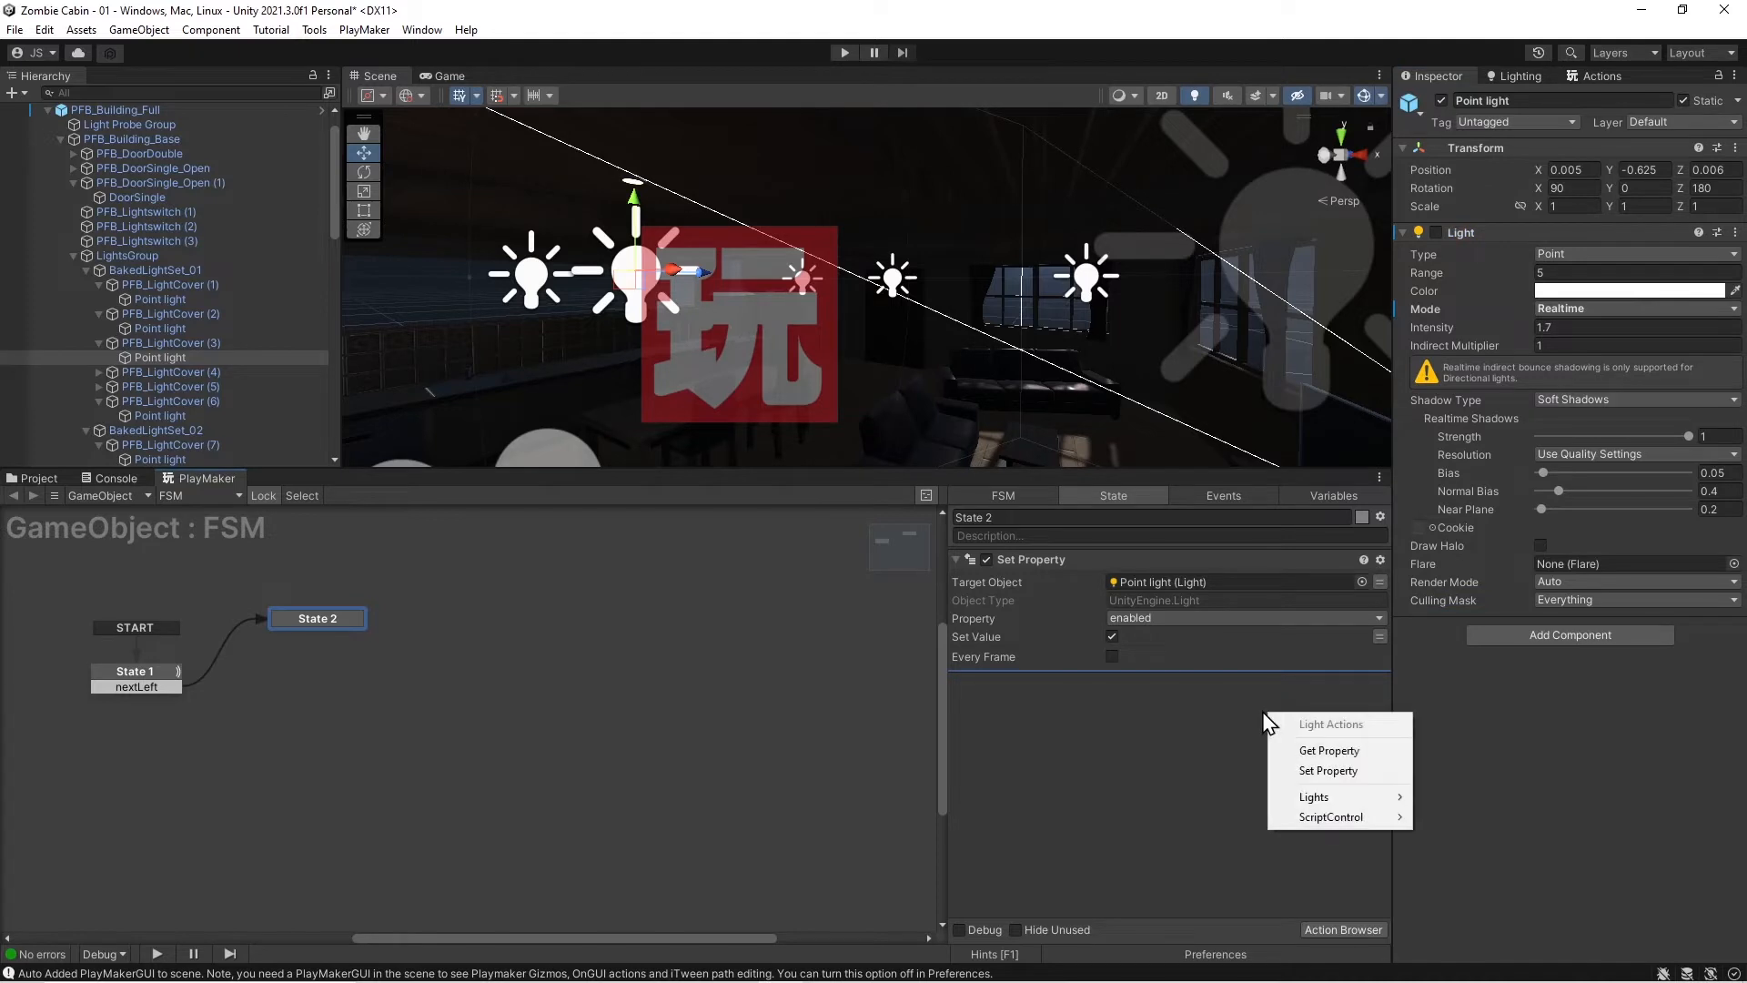
pyautogui.click(1327, 770)
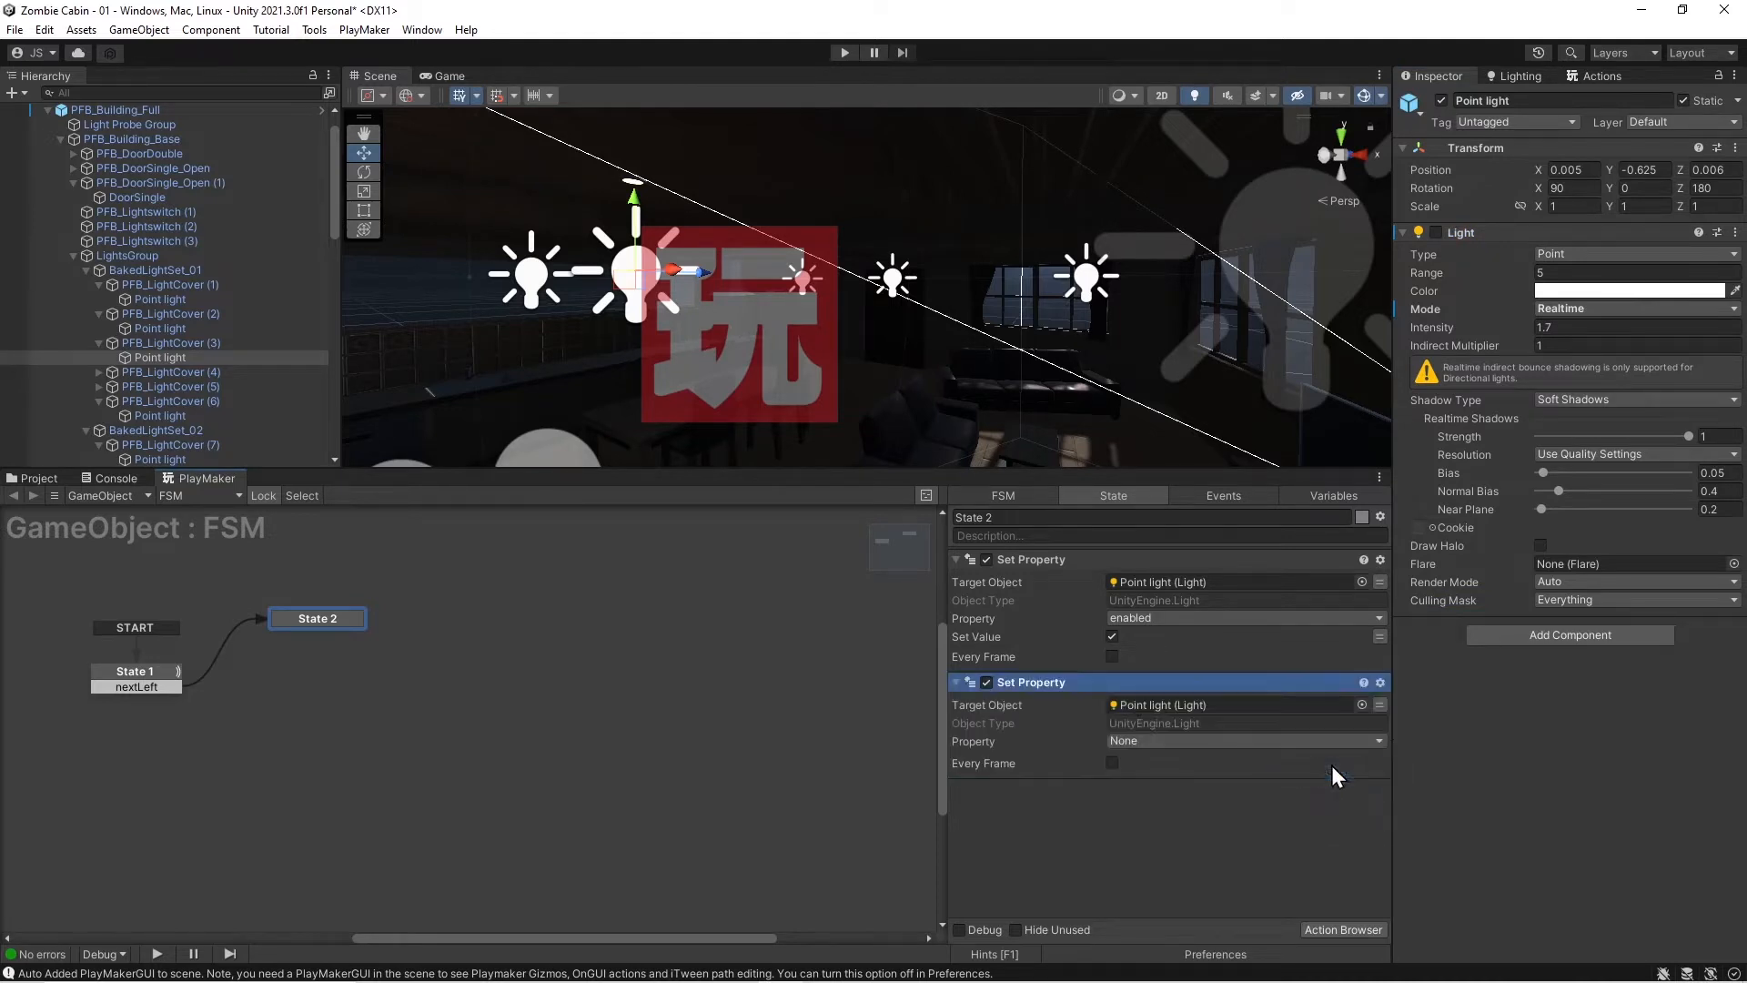
pyautogui.click(1378, 741)
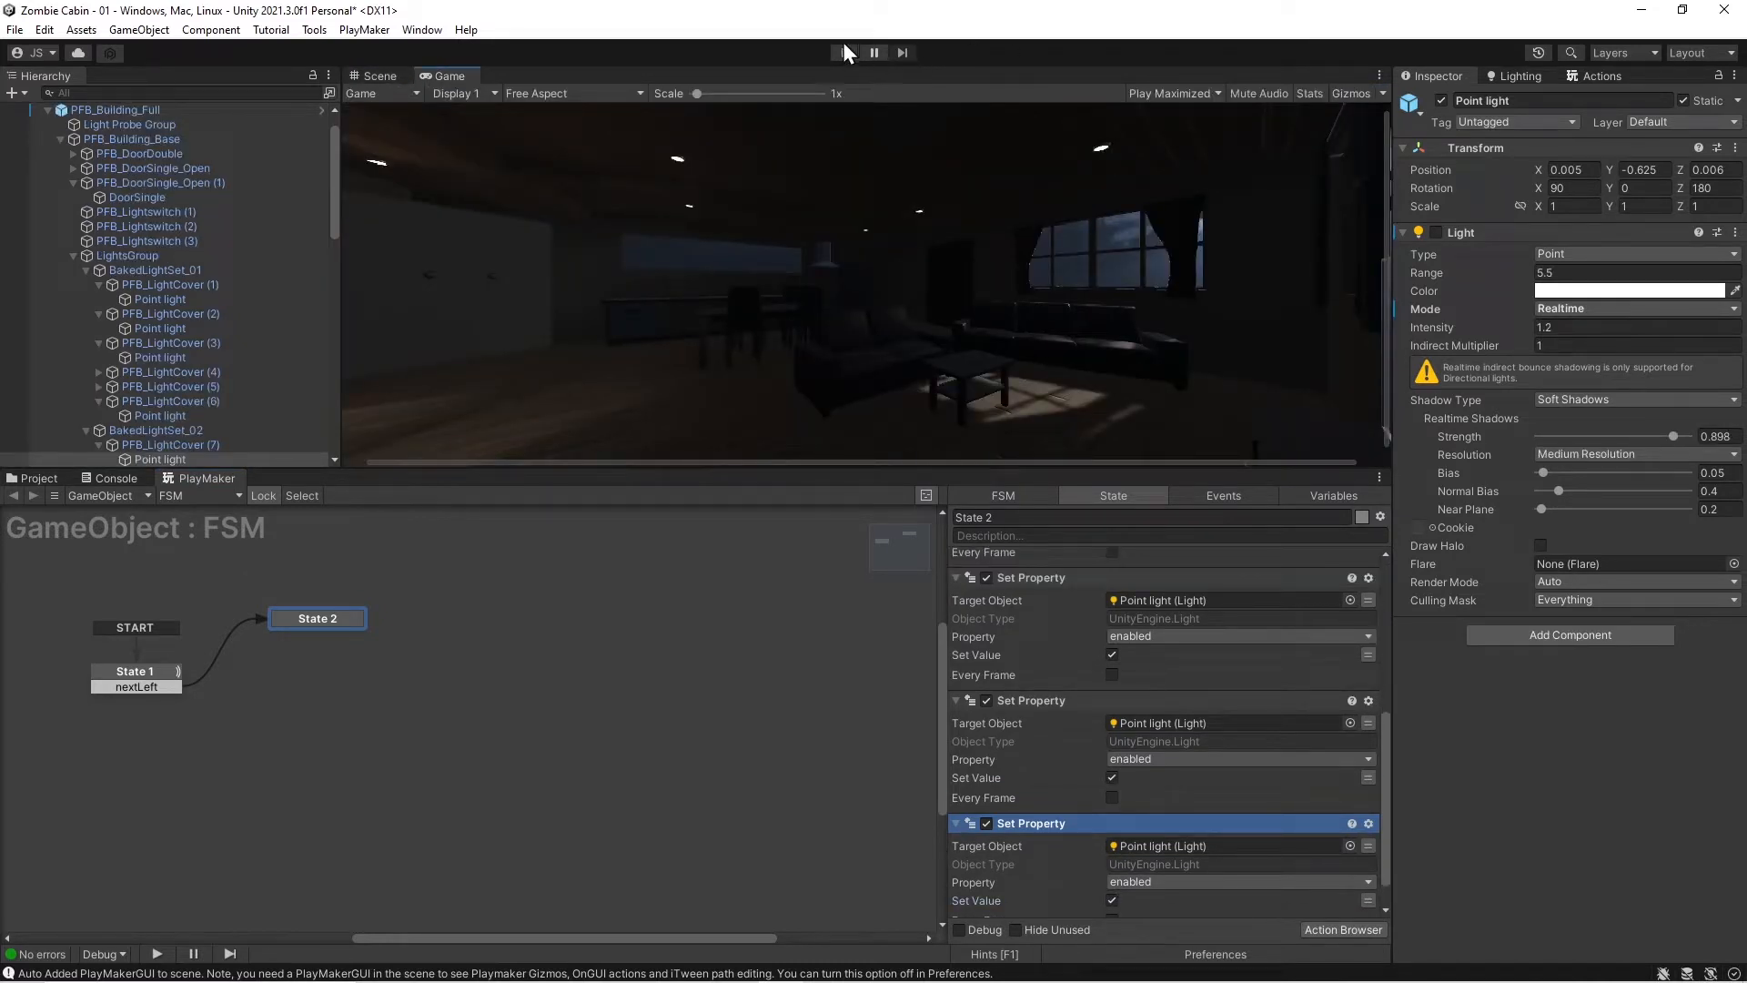
# - Enter Play mode to test the point-light FSM
pyautogui.click(844, 52)
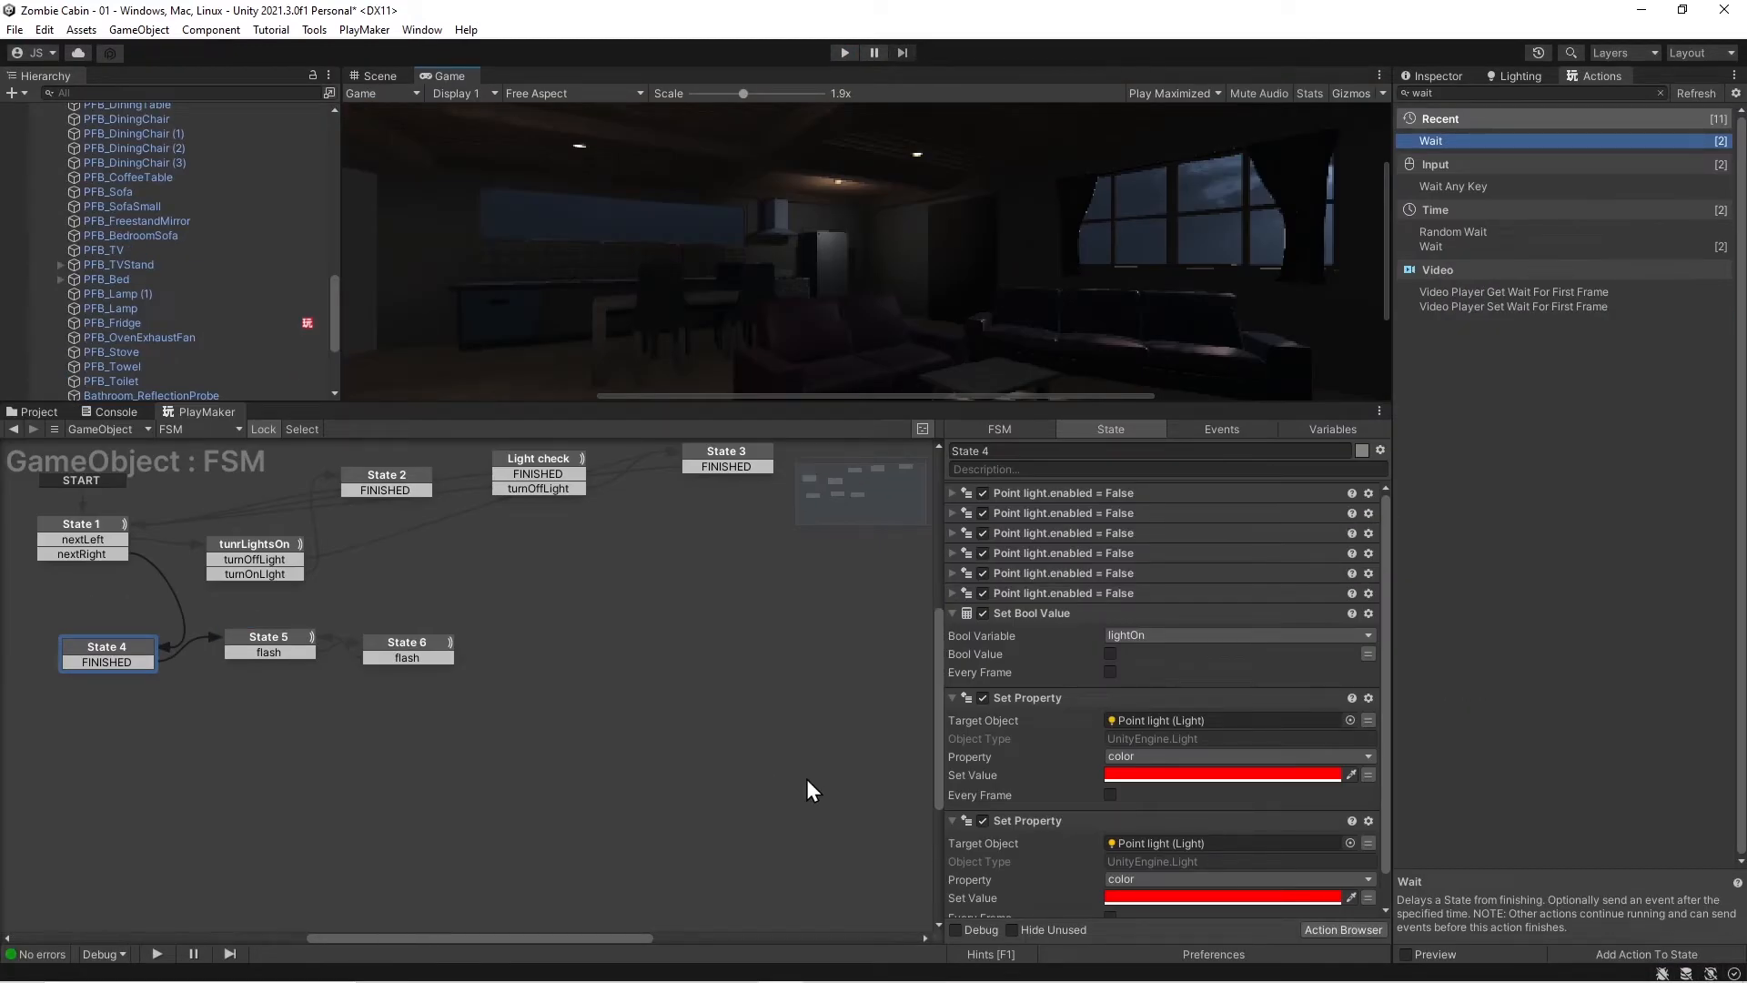
pyautogui.moveTo(777, 657)
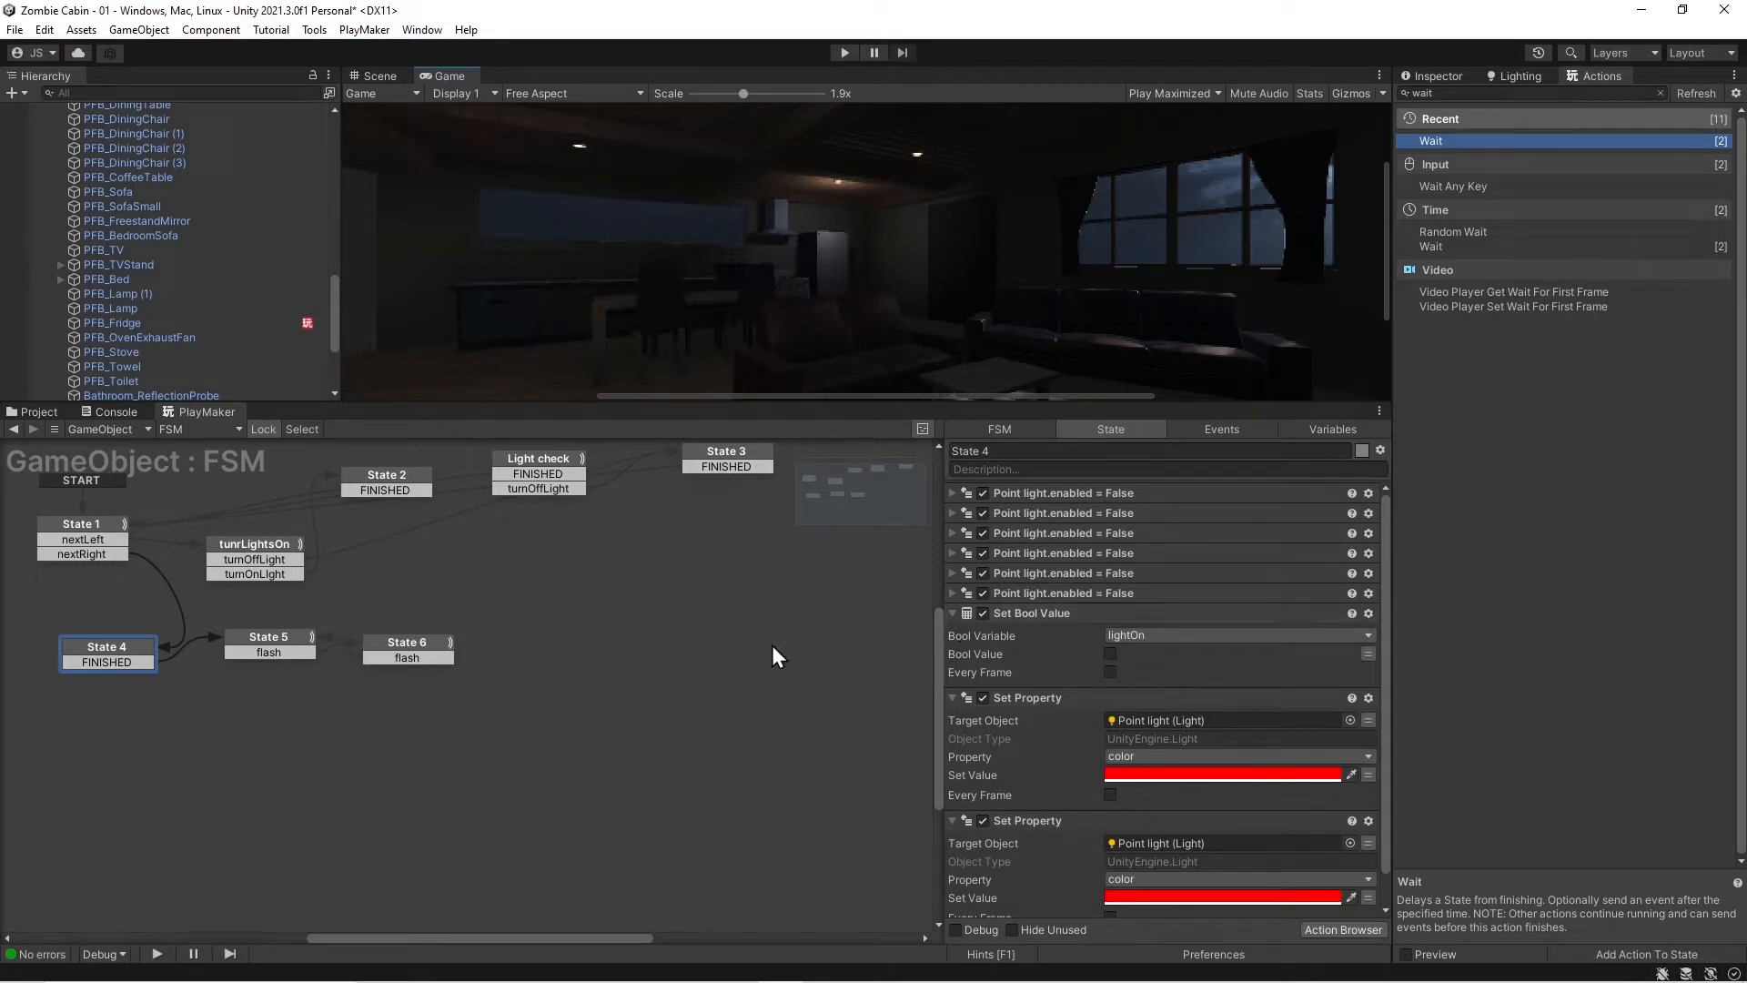
pyautogui.moveTo(827, 644)
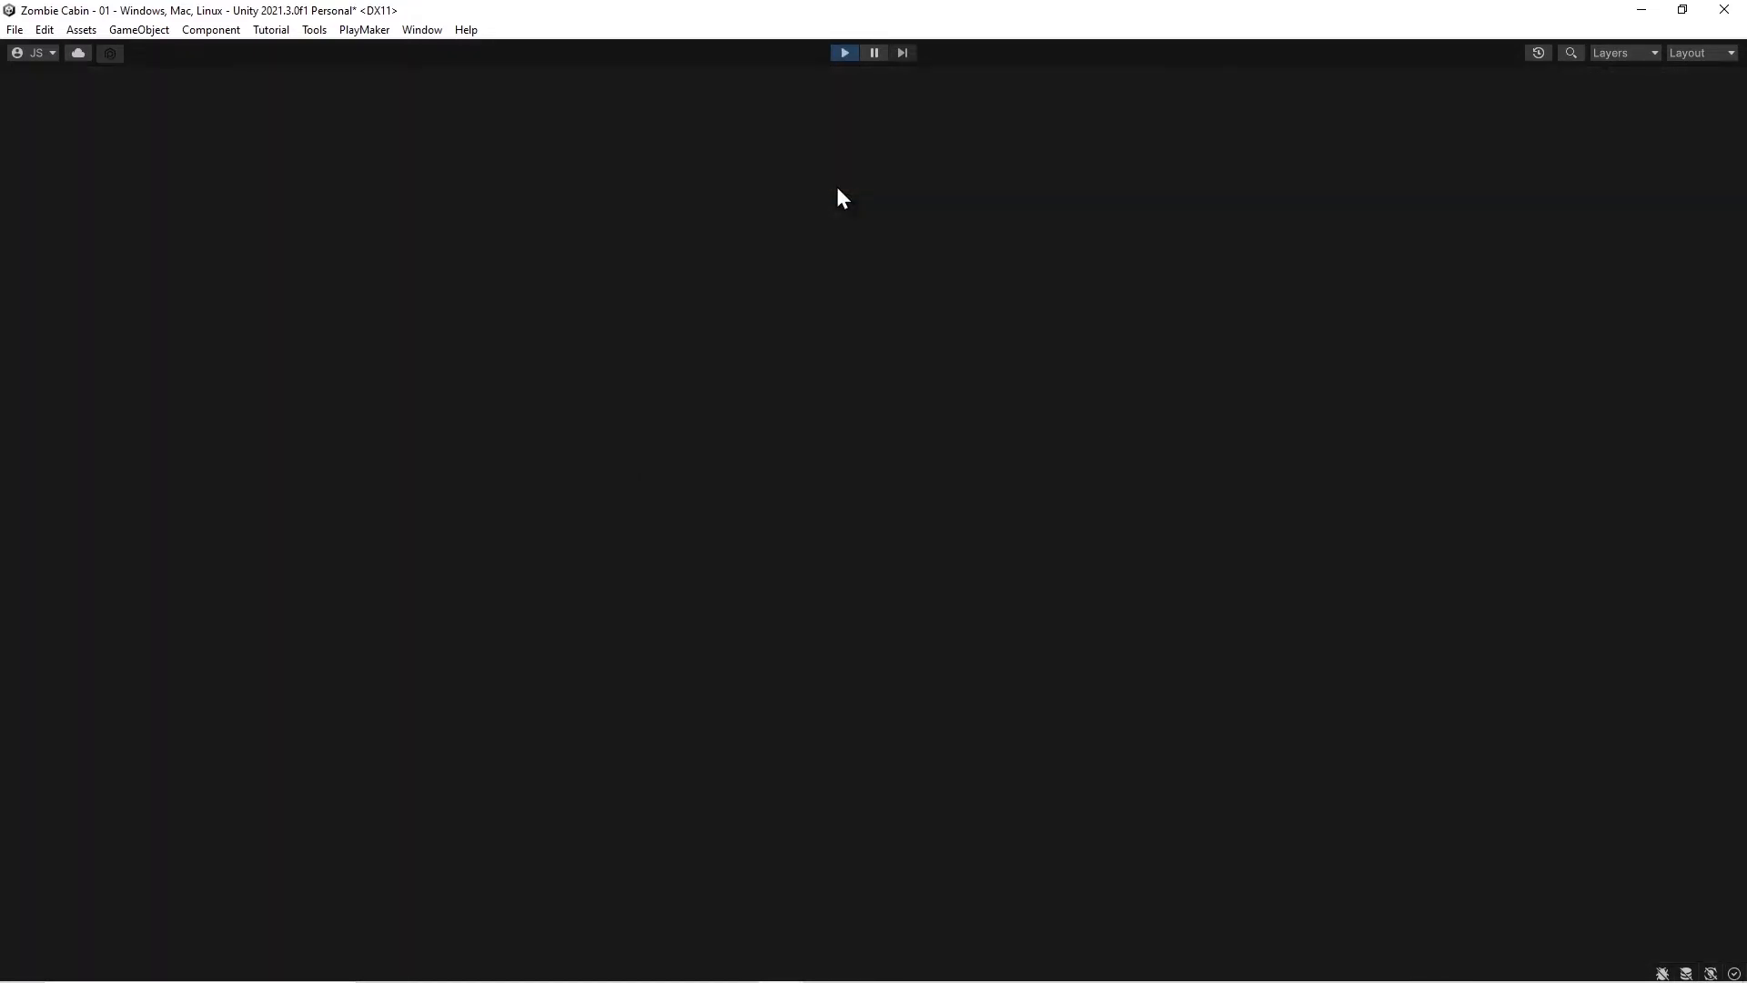
# - Run the game and click in the Game view to watch the cabin lights flash red
pyautogui.click(843, 53)
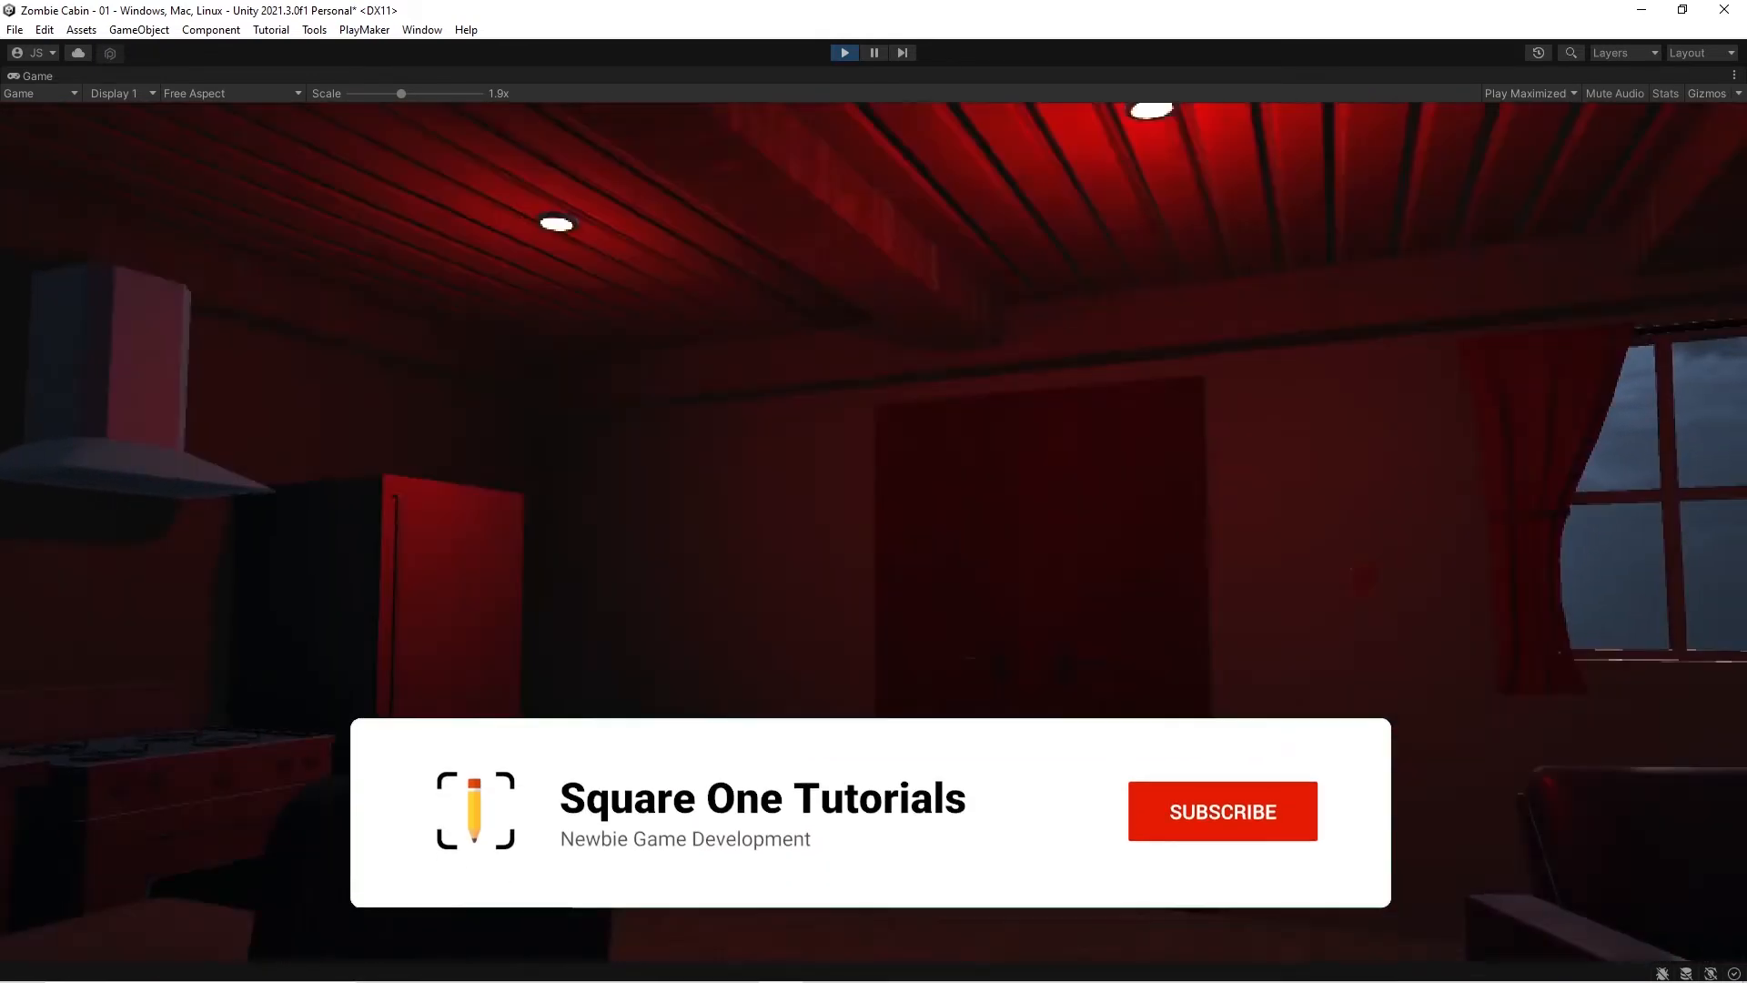
pyautogui.click(1221, 810)
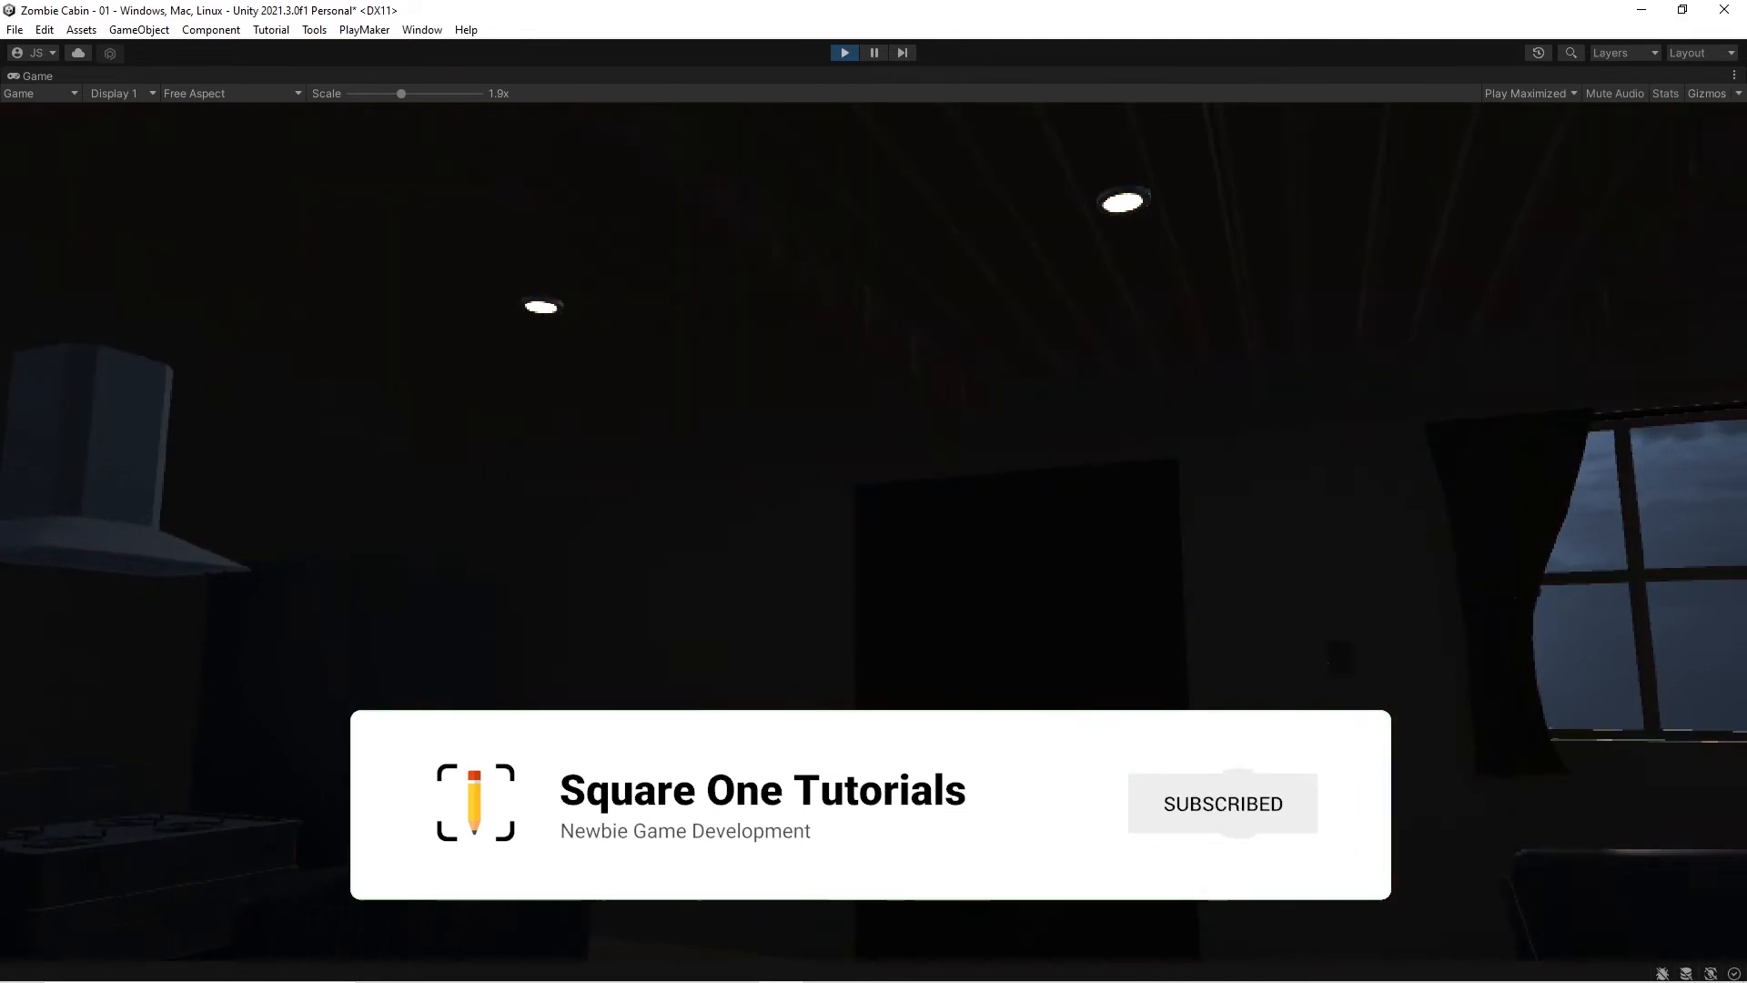